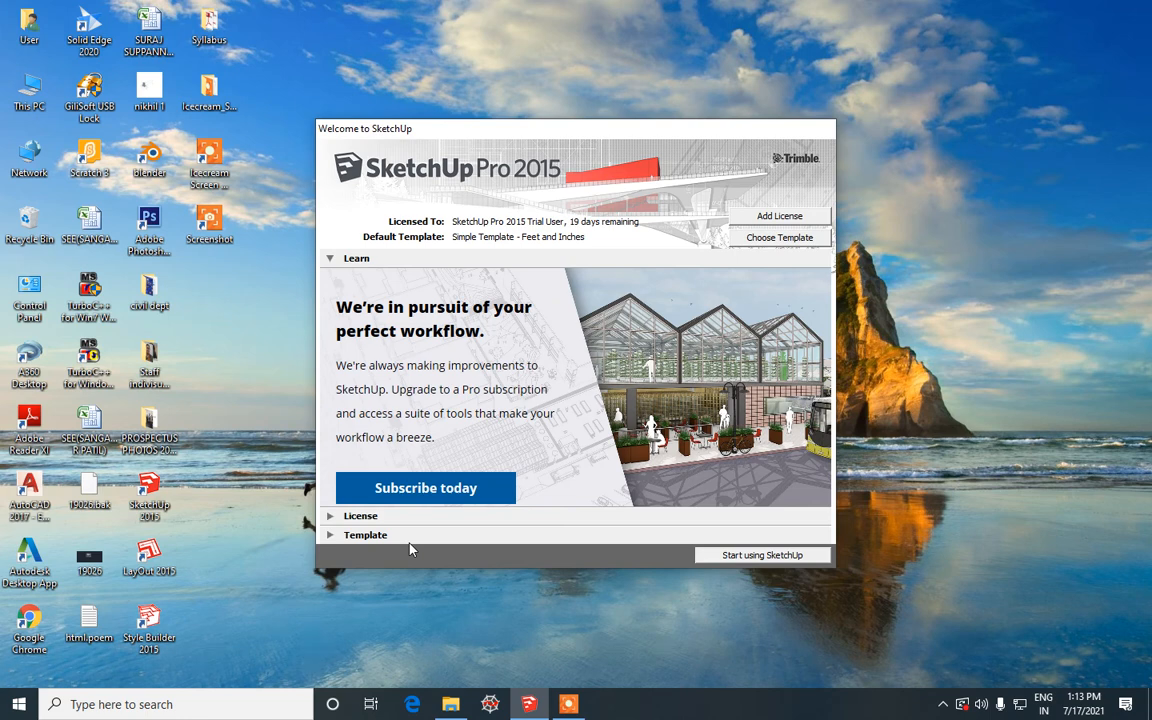
{"action": "mouse_move", "coordinate": [347, 565]}
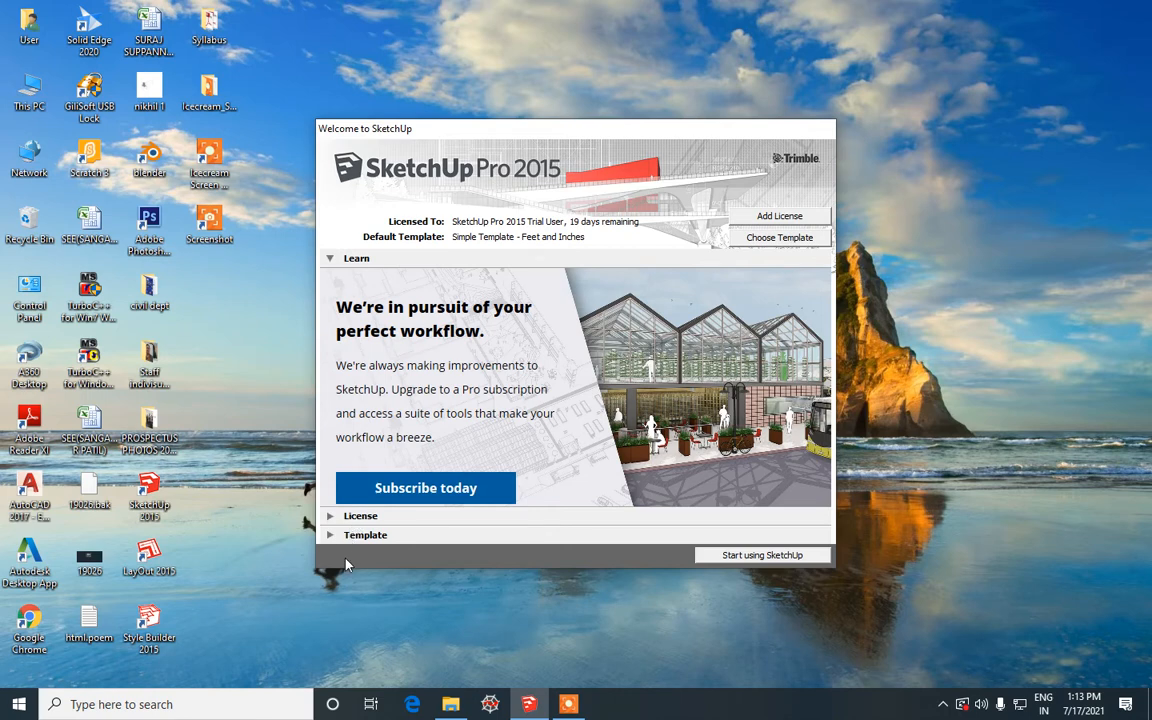
- Start a new untitled model using Simple Template - Feet and Inches from the Welcome dialog
{"action": "left_click", "coordinate": [365, 534]}
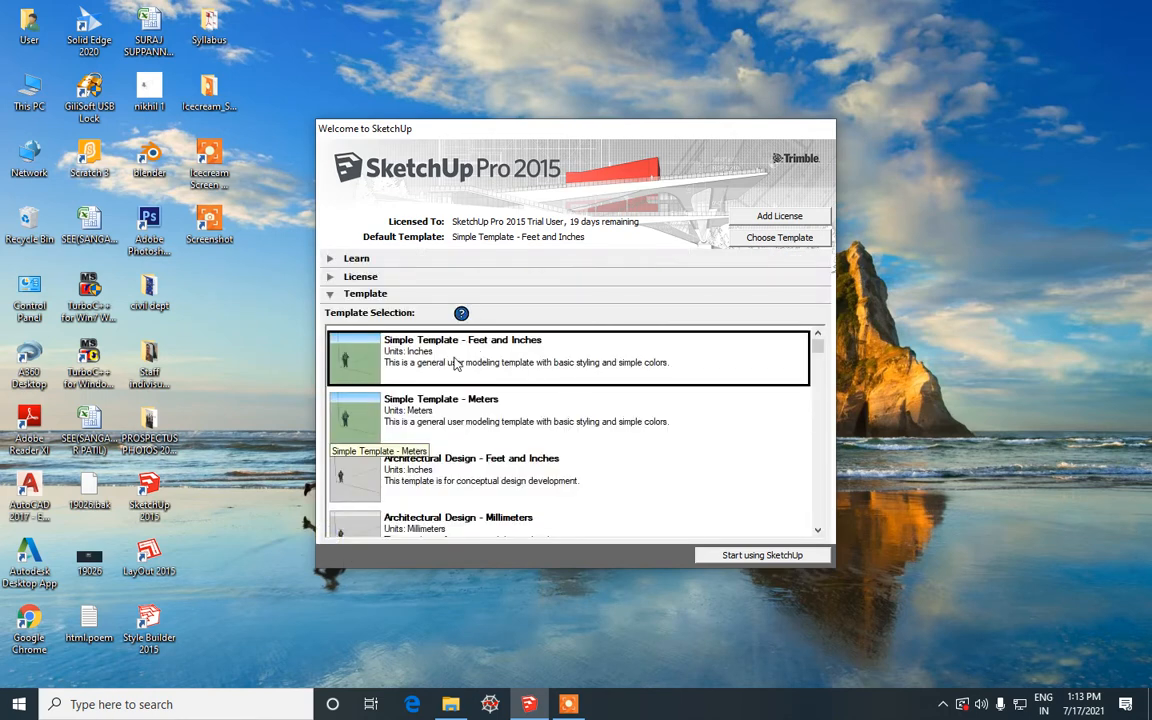
{"action": "mouse_move", "coordinate": [800, 553]}
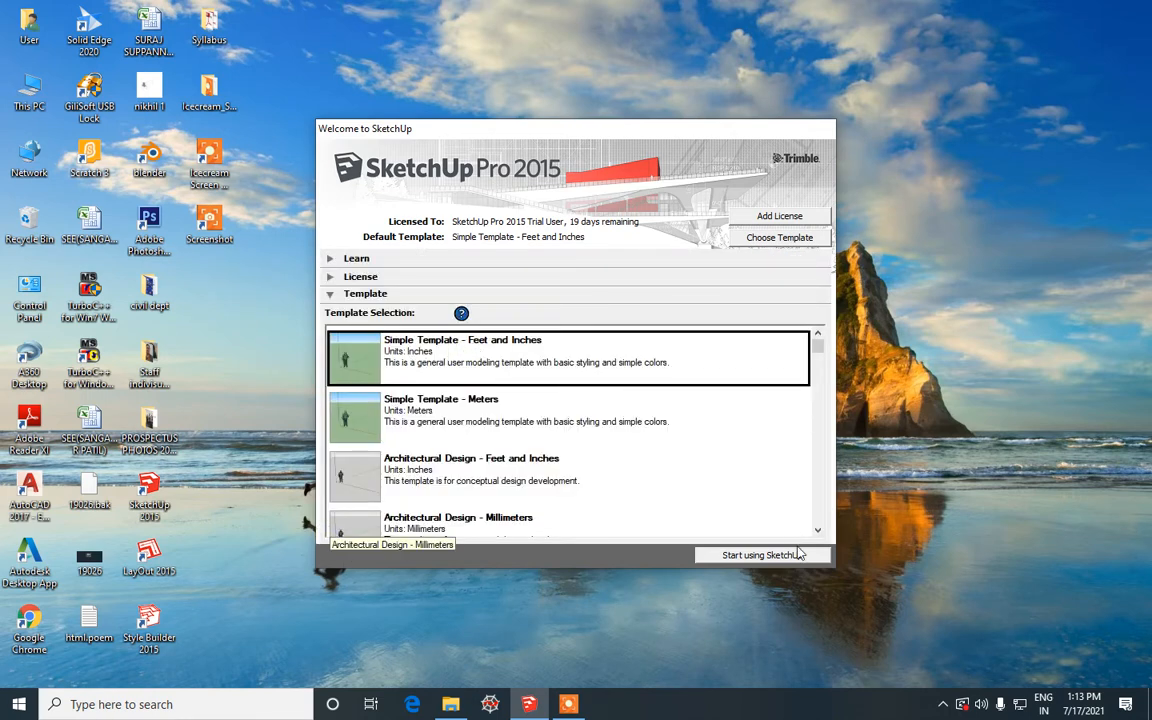
{"action": "left_click", "coordinate": [761, 555]}
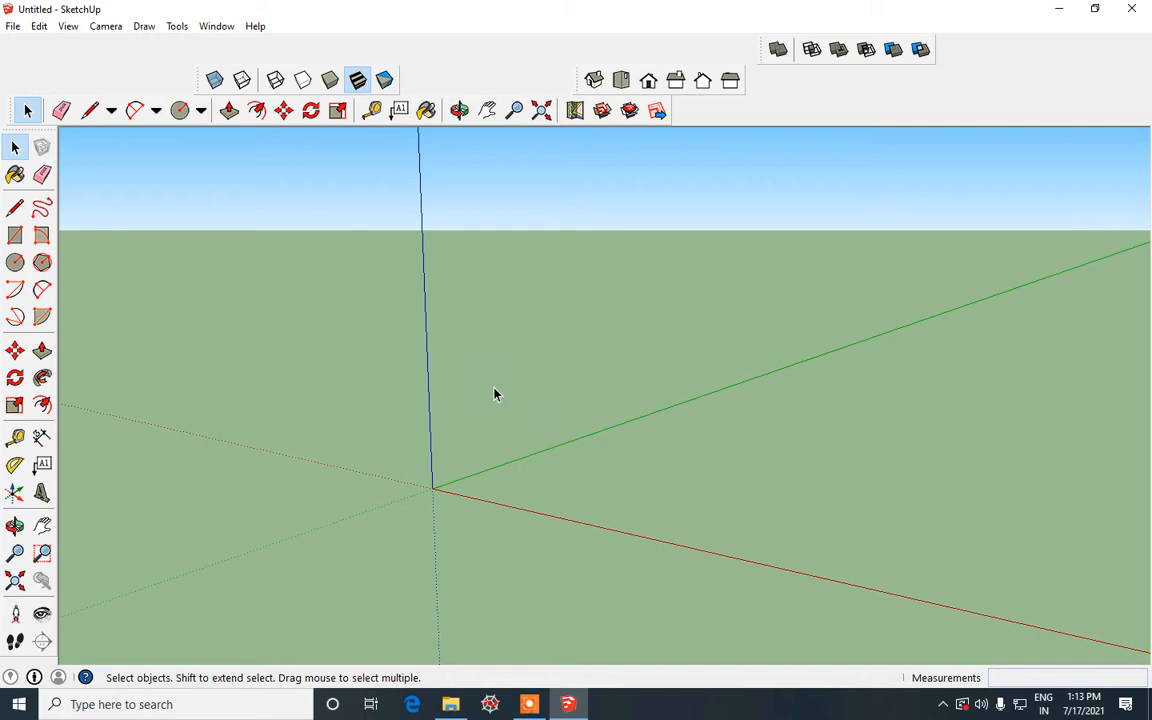
{"action": "mouse_move", "coordinate": [425, 512]}
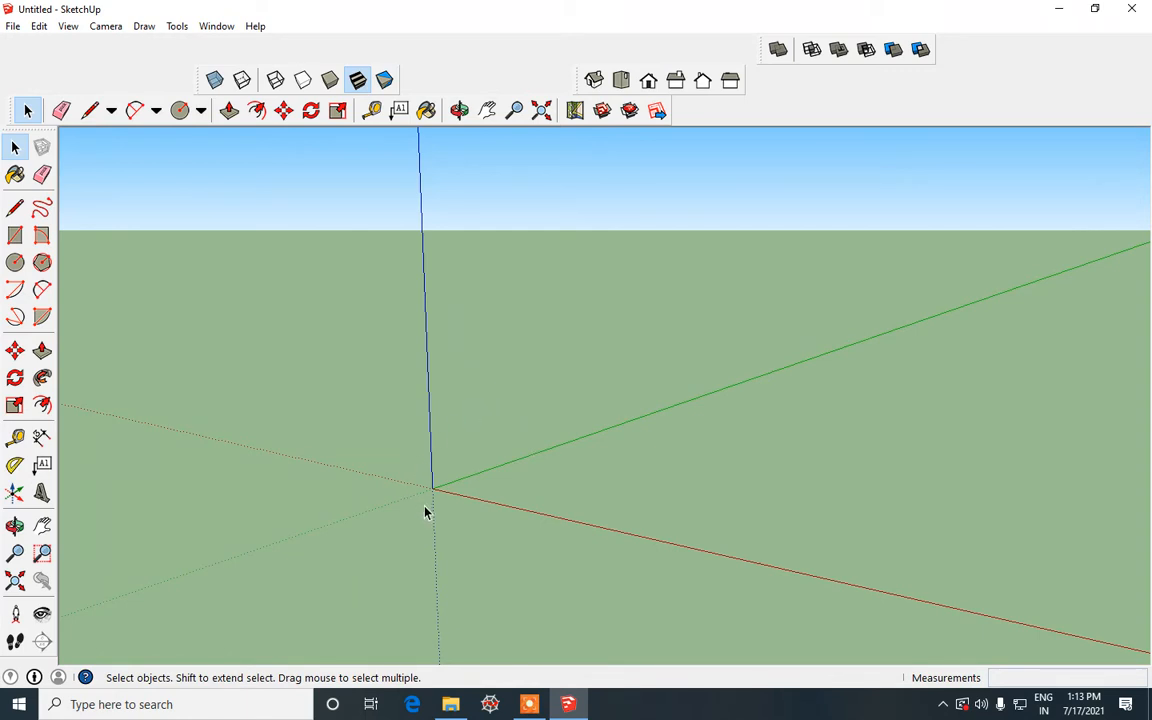
- Draw a filled circle centred on the origin, entering radius 4, then orbit to look down
{"action": "left_click", "coordinate": [15, 262]}
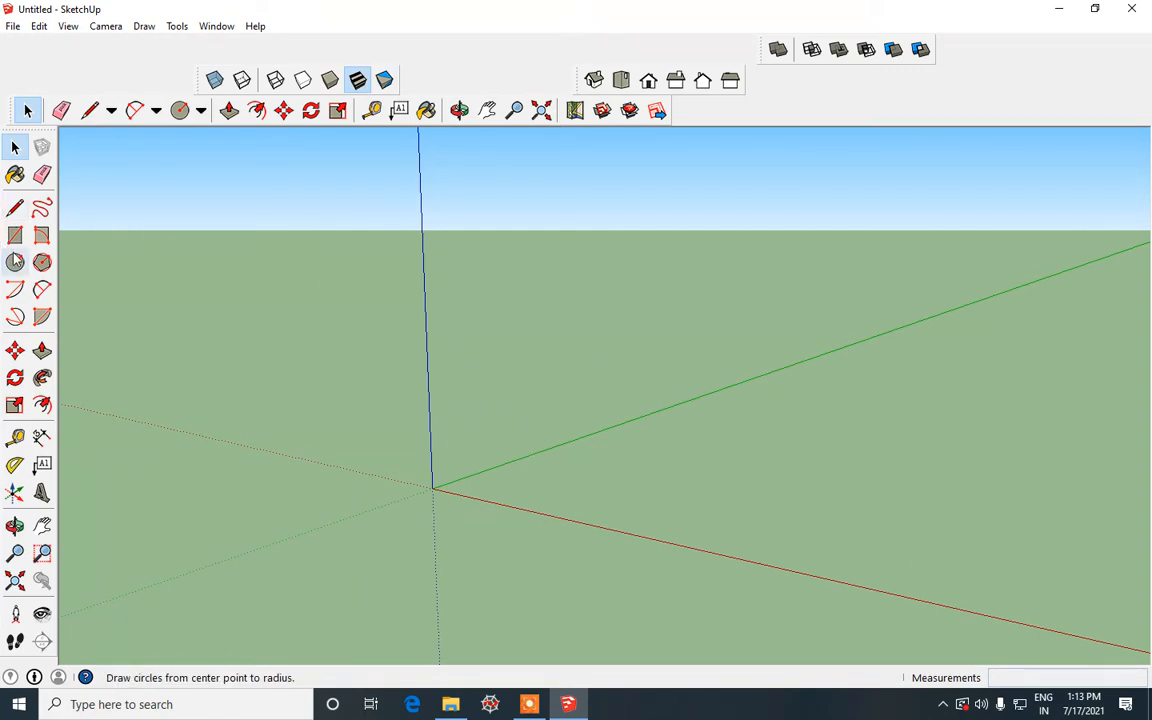
{"action": "left_click", "coordinate": [179, 110]}
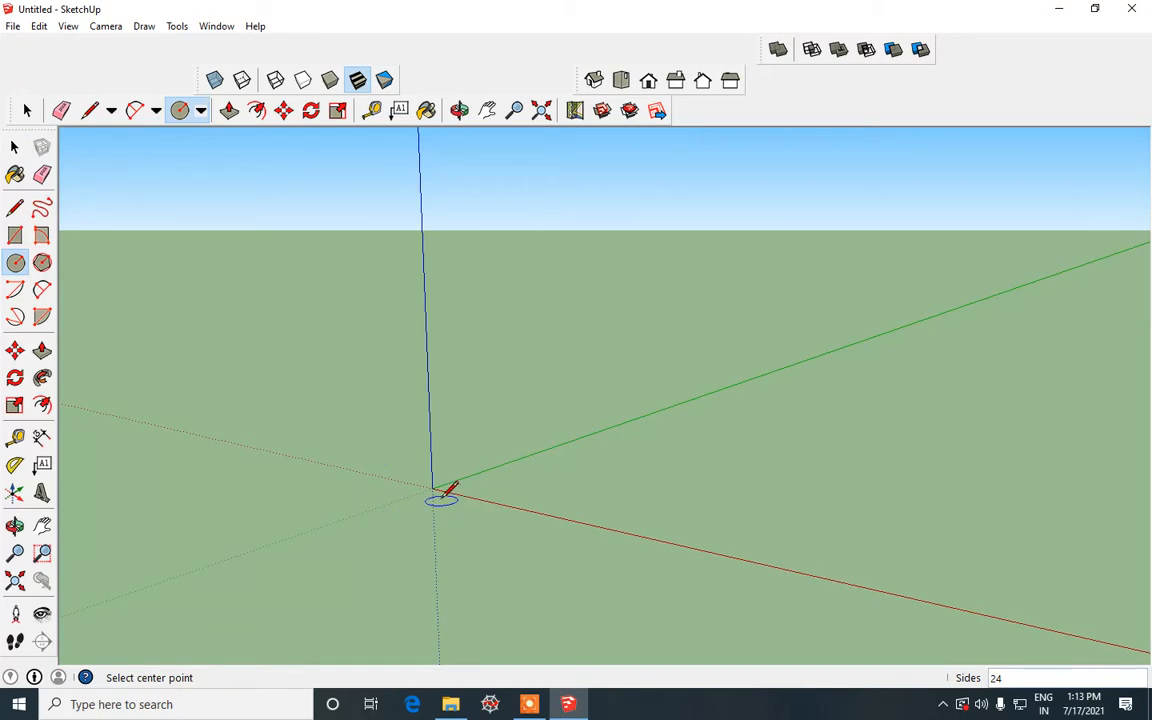
{"action": "left_click", "coordinate": [440, 498]}
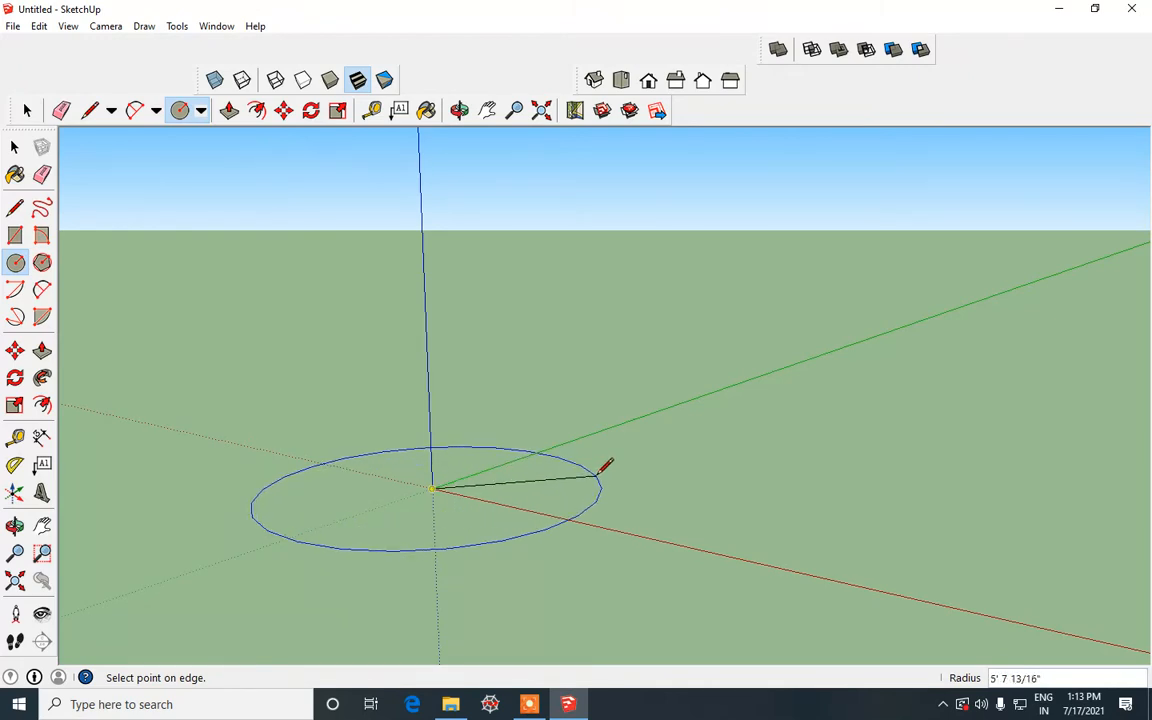
{"action": "mouse_move", "coordinate": [595, 487]}
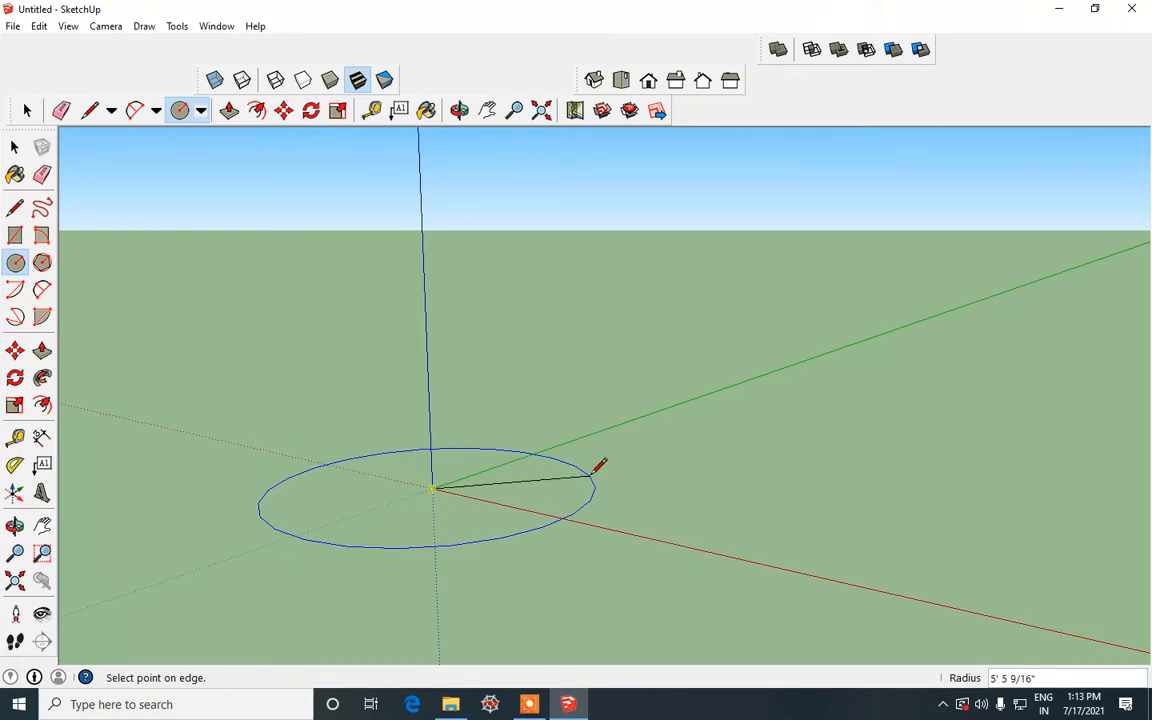
{"action": "type", "text": "4"}
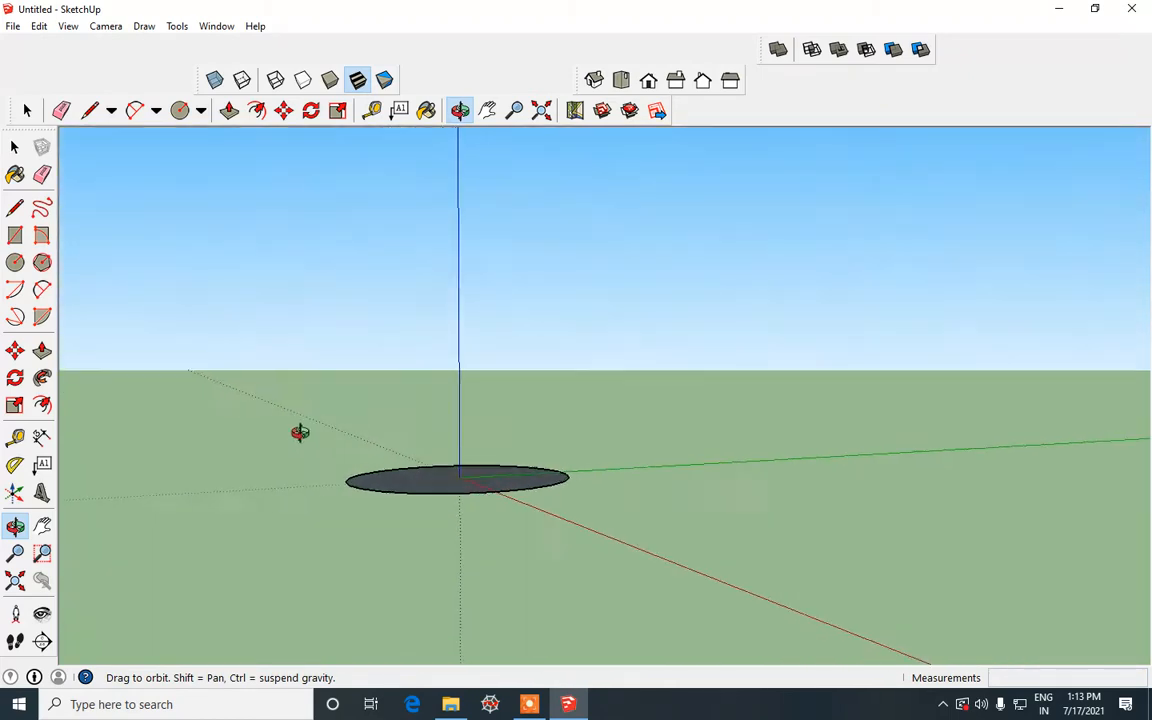
{"action": "left_click", "coordinate": [179, 110]}
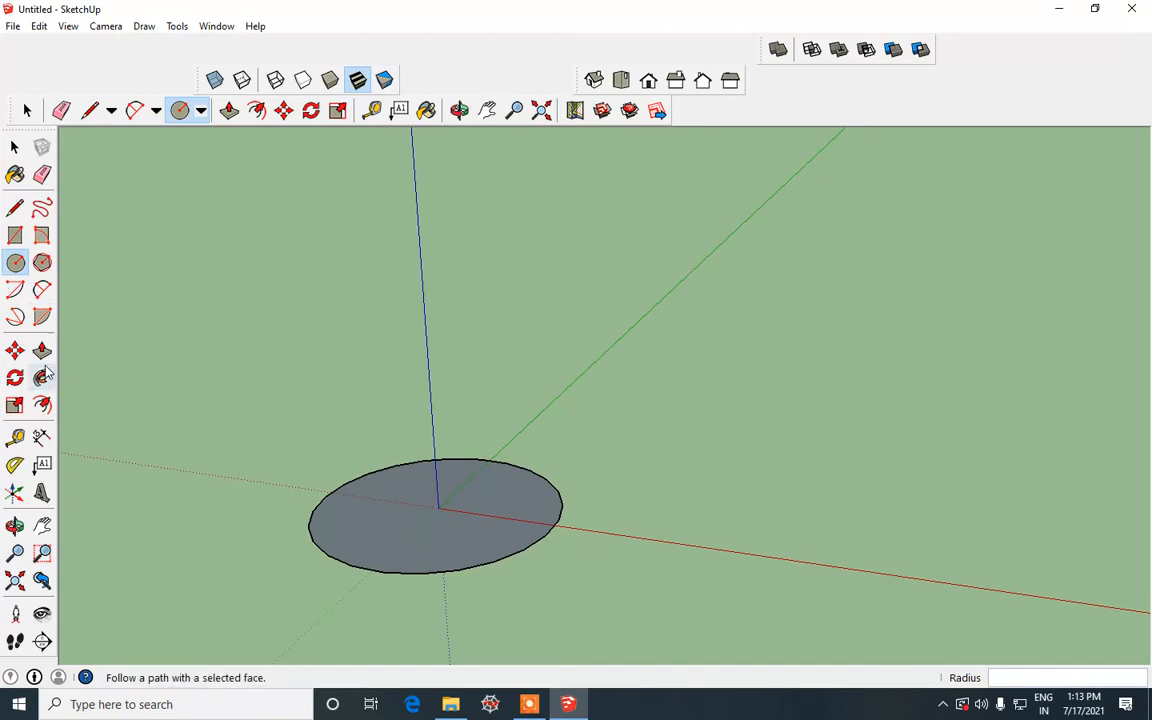
- Push/pull the circular face up into a solid cylinder on the origin
{"action": "left_click", "coordinate": [228, 111]}
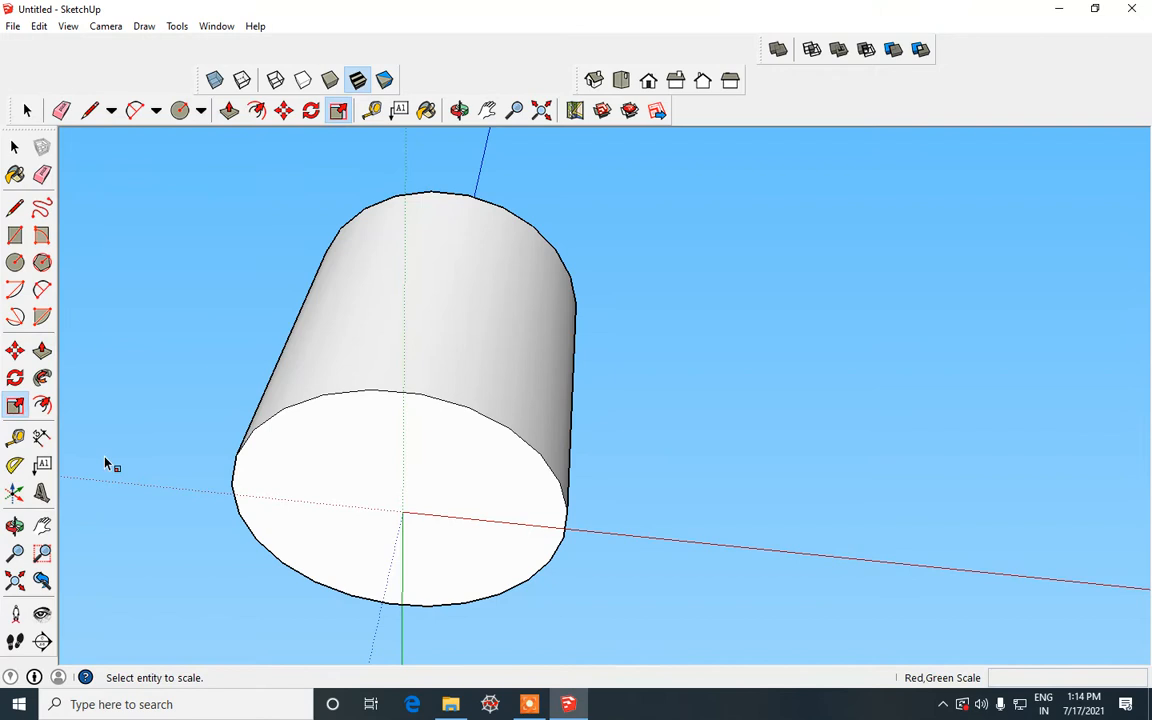
{"action": "mouse_move", "coordinate": [15, 405]}
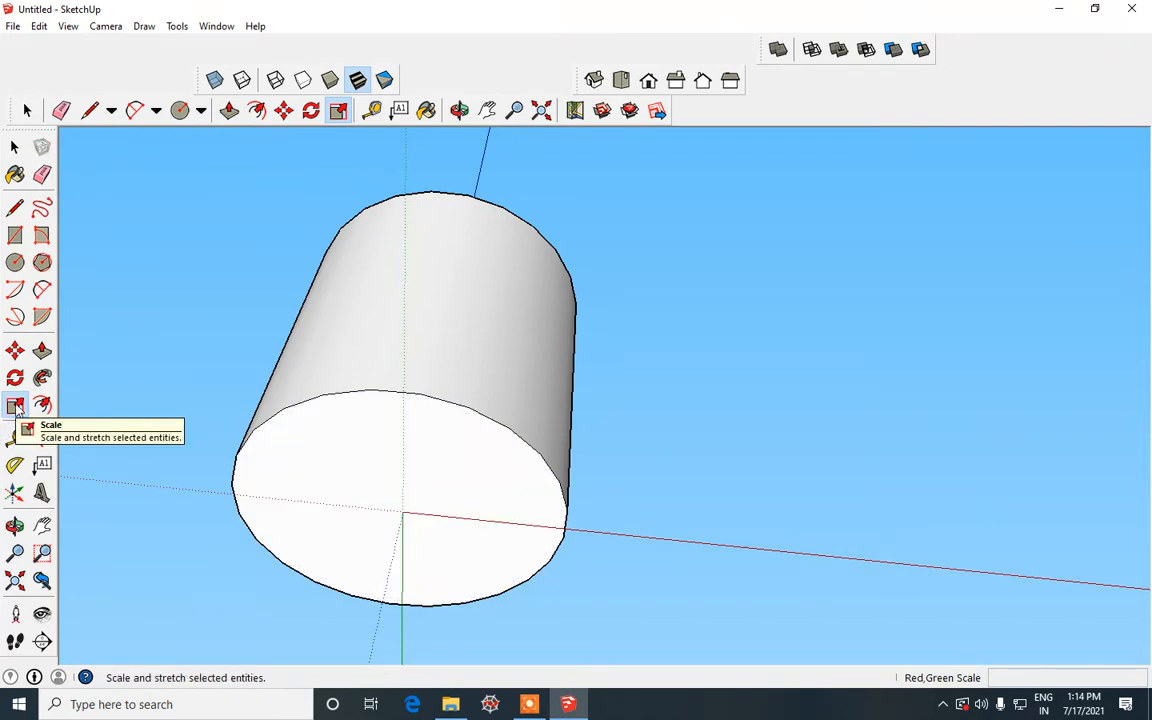
- Scale the cylinder's end face down to a single point, forming an inverted cone
{"action": "left_click", "coordinate": [15, 406]}
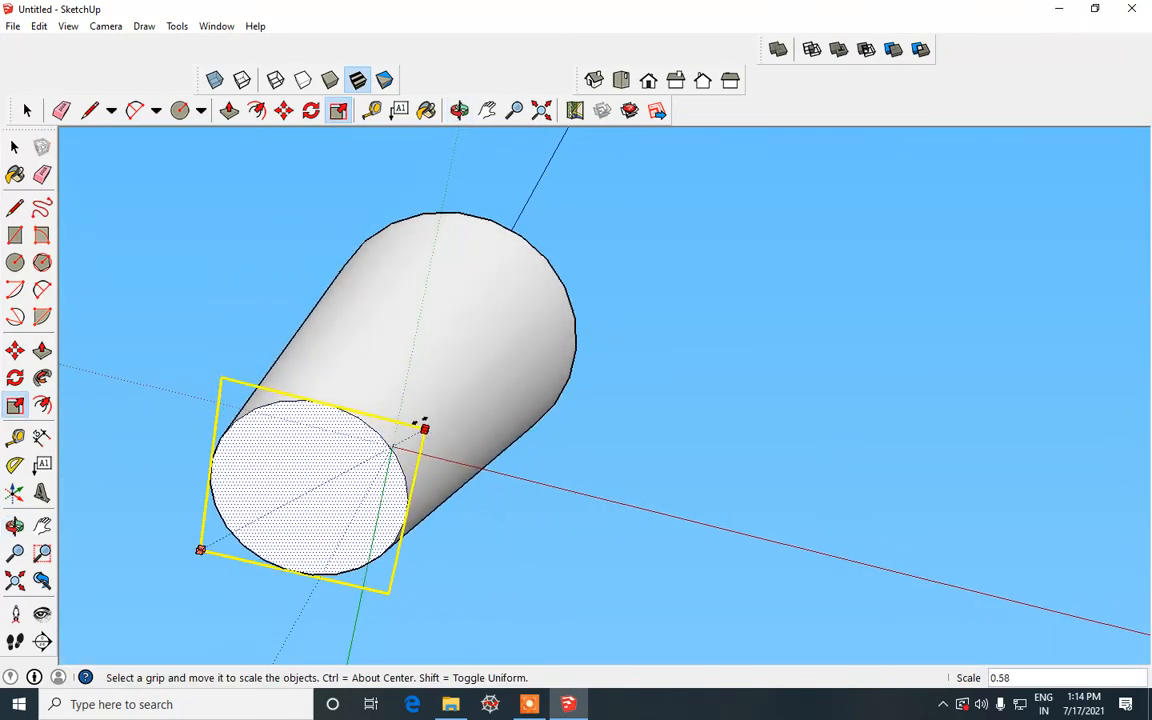
{"action": "left_click_drag", "start_coordinate": [200, 550], "coordinate": [200, 550]}
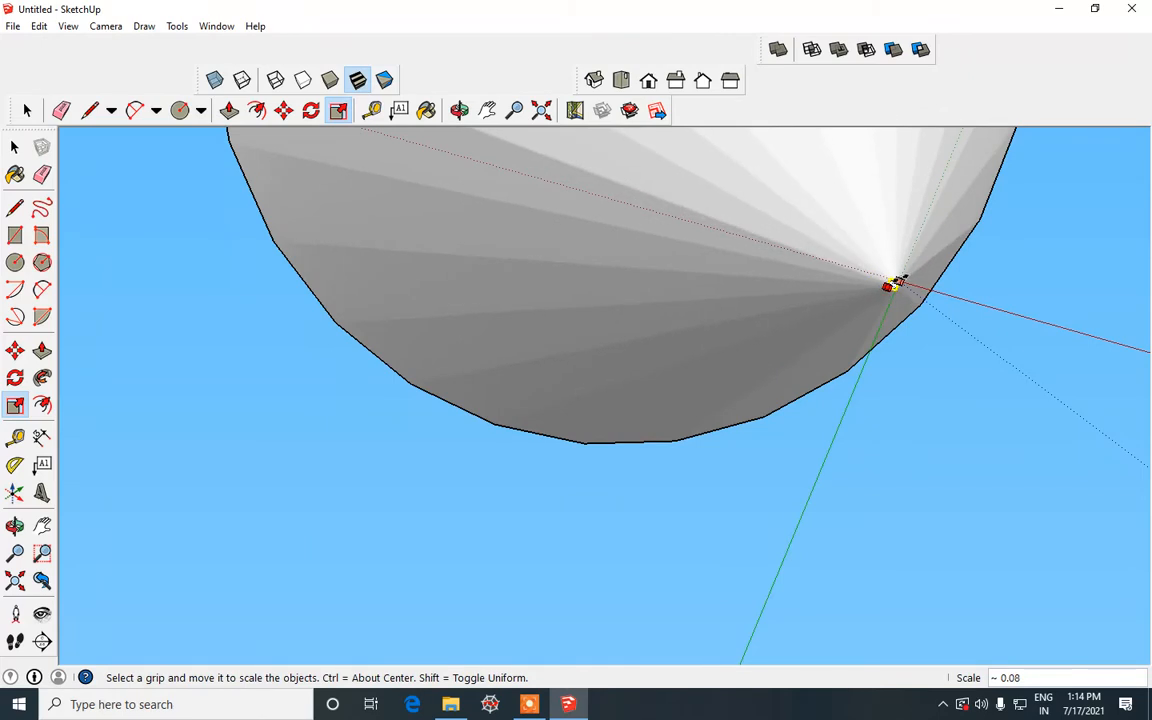
{"action": "left_click_drag", "start_coordinate": [895, 285], "coordinate": [765, 355]}
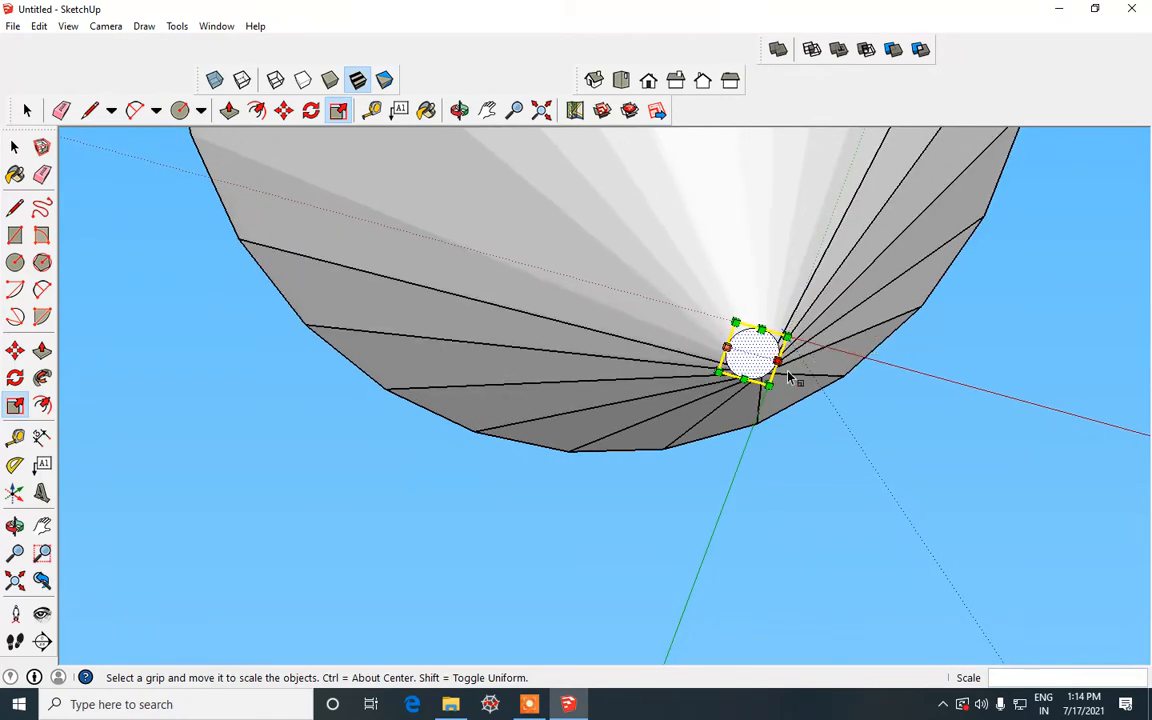
{"action": "left_click_drag", "start_coordinate": [775, 375], "coordinate": [785, 340]}
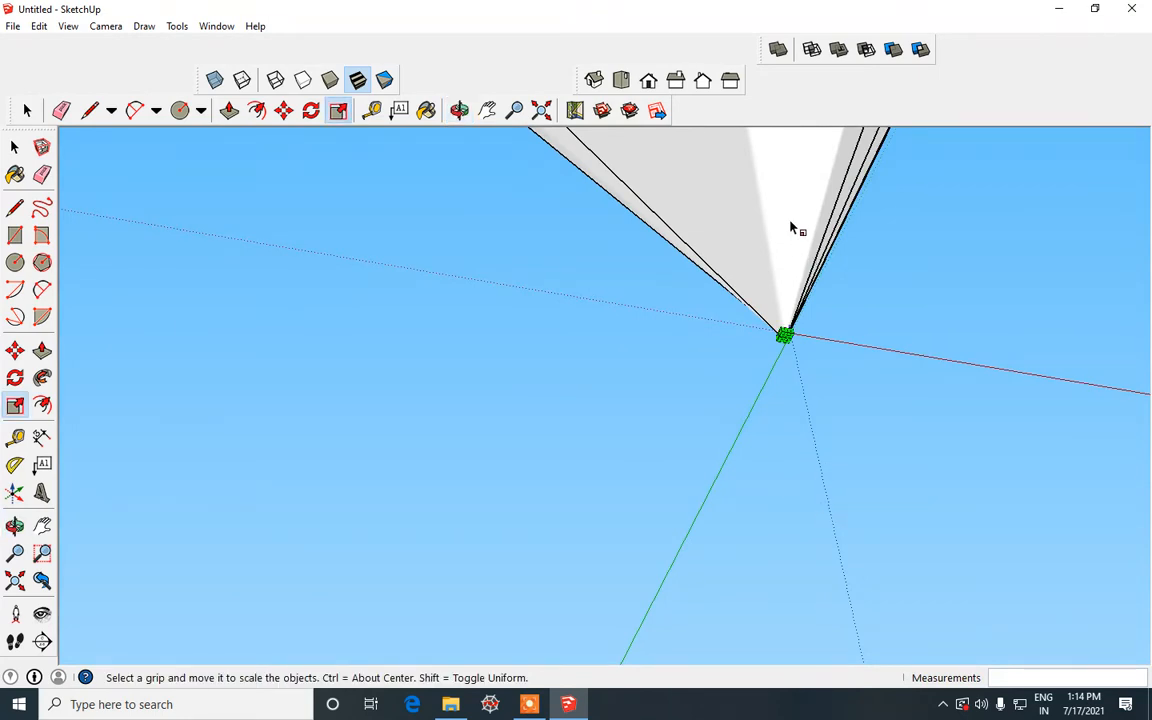
{"action": "left_click_drag", "start_coordinate": [785, 335], "coordinate": [603, 650]}
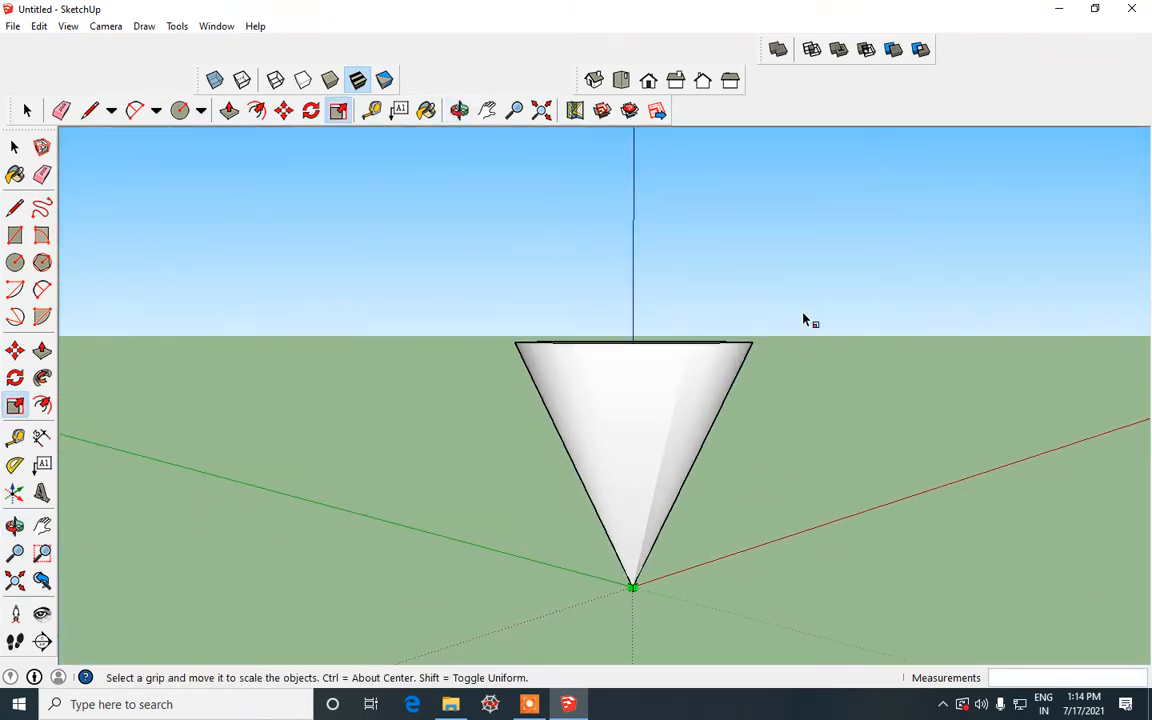
{"action": "left_click_drag", "start_coordinate": [800, 320], "coordinate": [778, 393]}
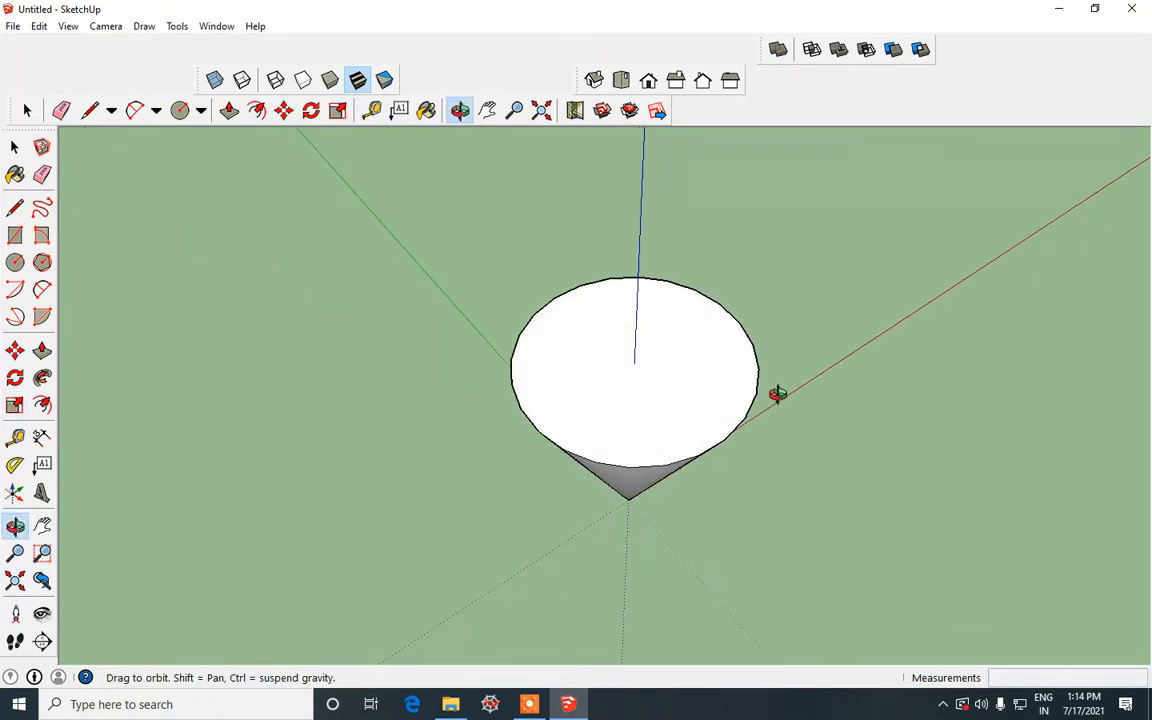
{"action": "left_click", "coordinate": [338, 110]}
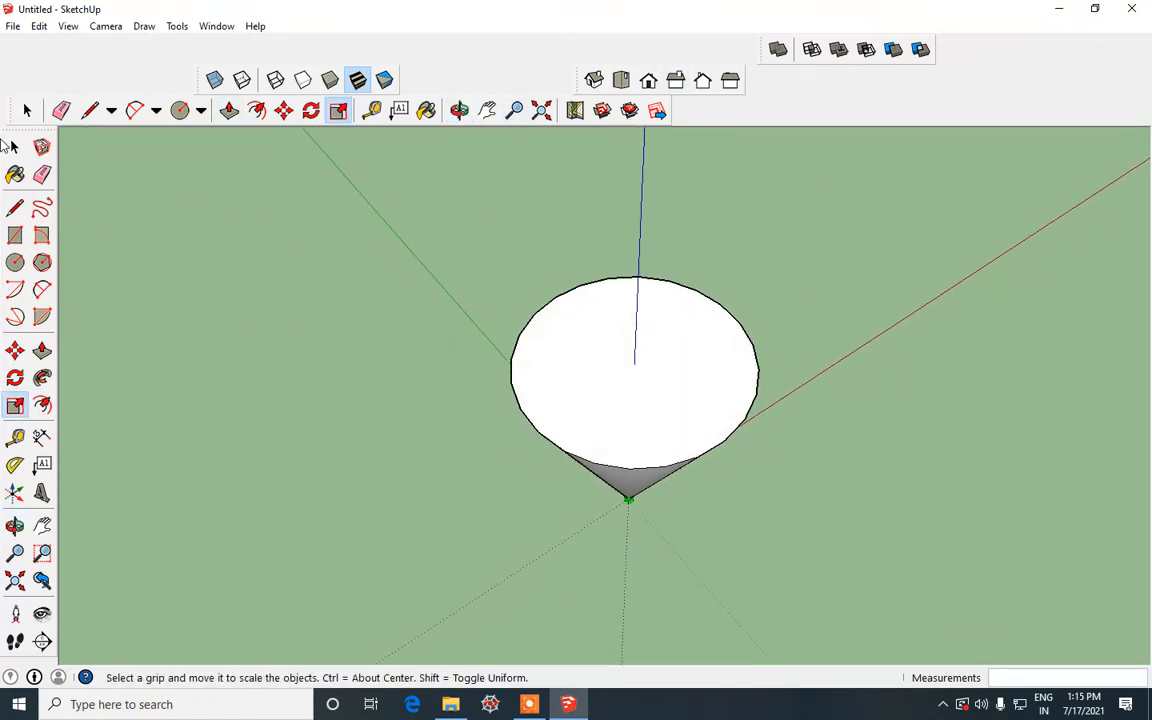
{"action": "left_click", "coordinate": [14, 111]}
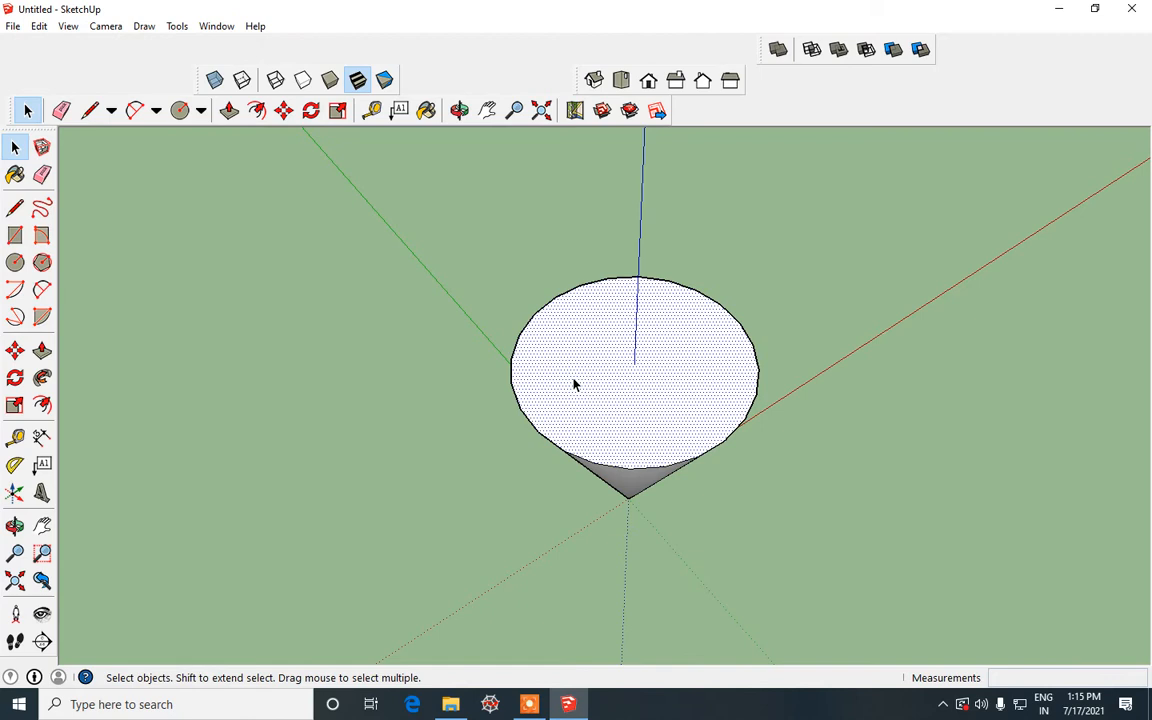
{"action": "mouse_move", "coordinate": [755, 358]}
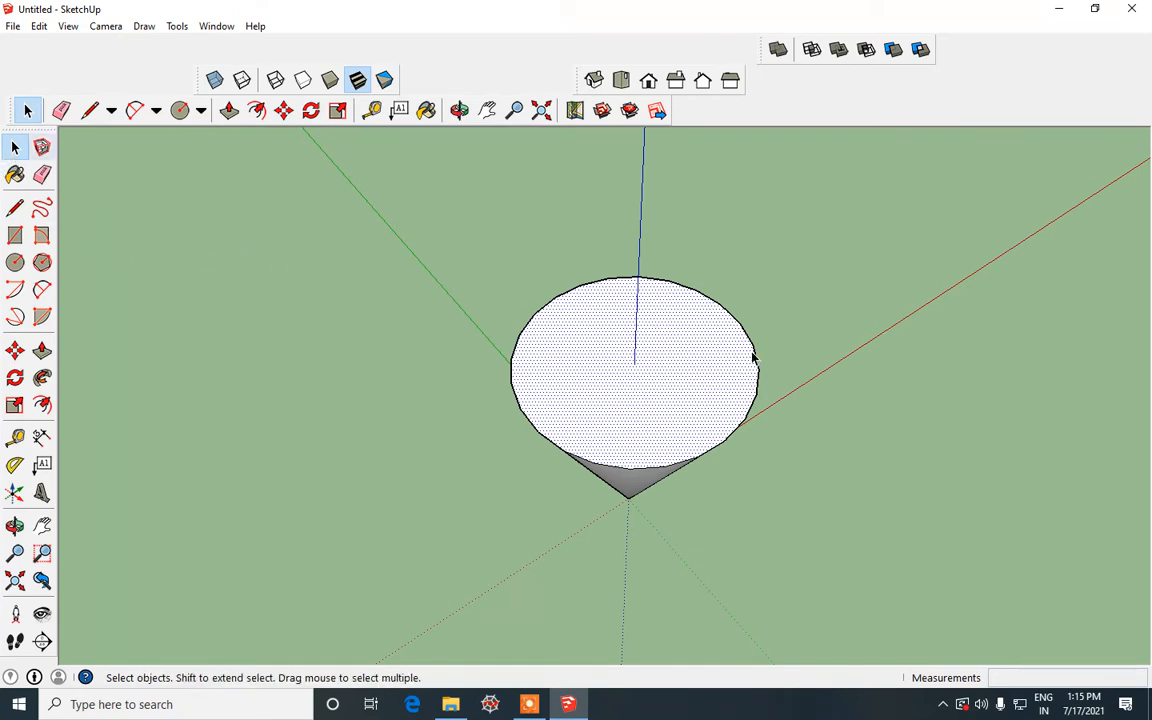
{"action": "mouse_move", "coordinate": [670, 370]}
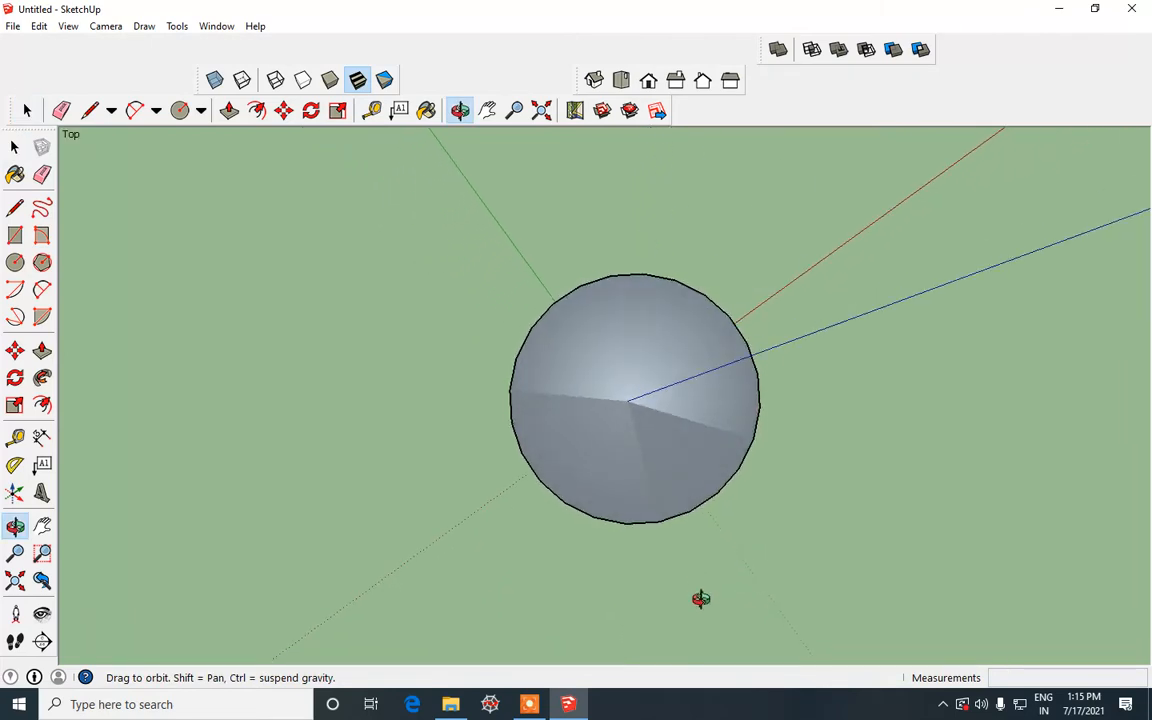
{"action": "left_click_drag", "start_coordinate": [700, 599], "coordinate": [562, 322]}
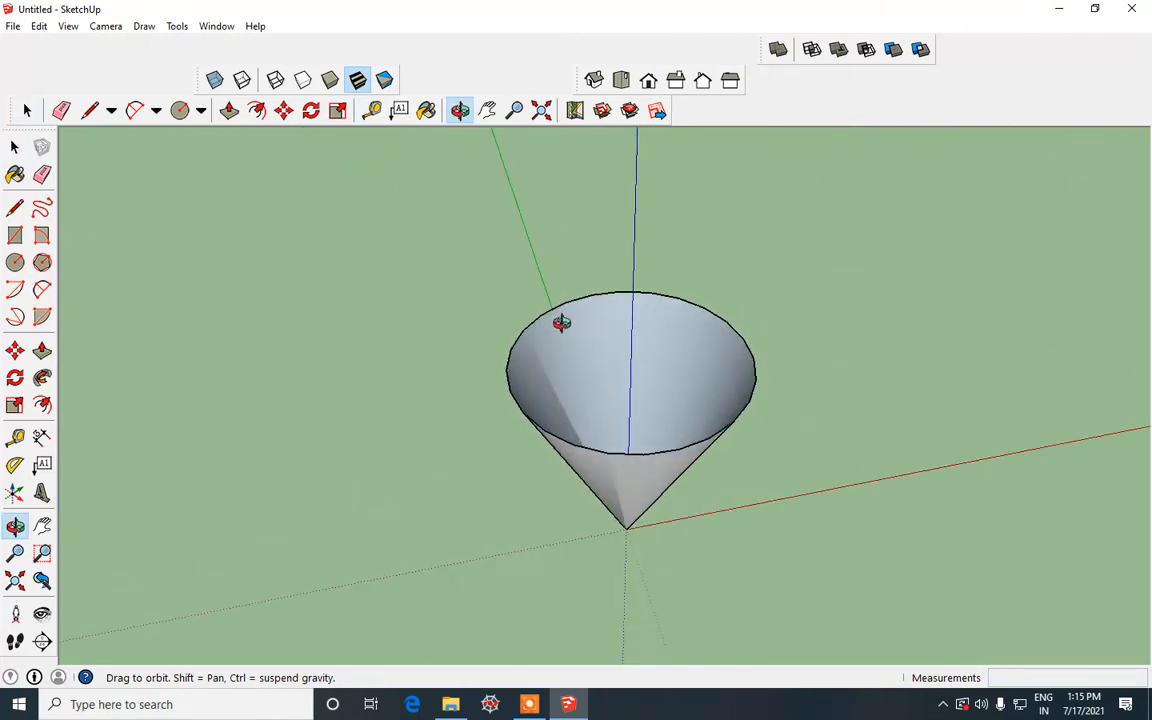
{"action": "left_click_drag", "start_coordinate": [562, 322], "coordinate": [740, 245]}
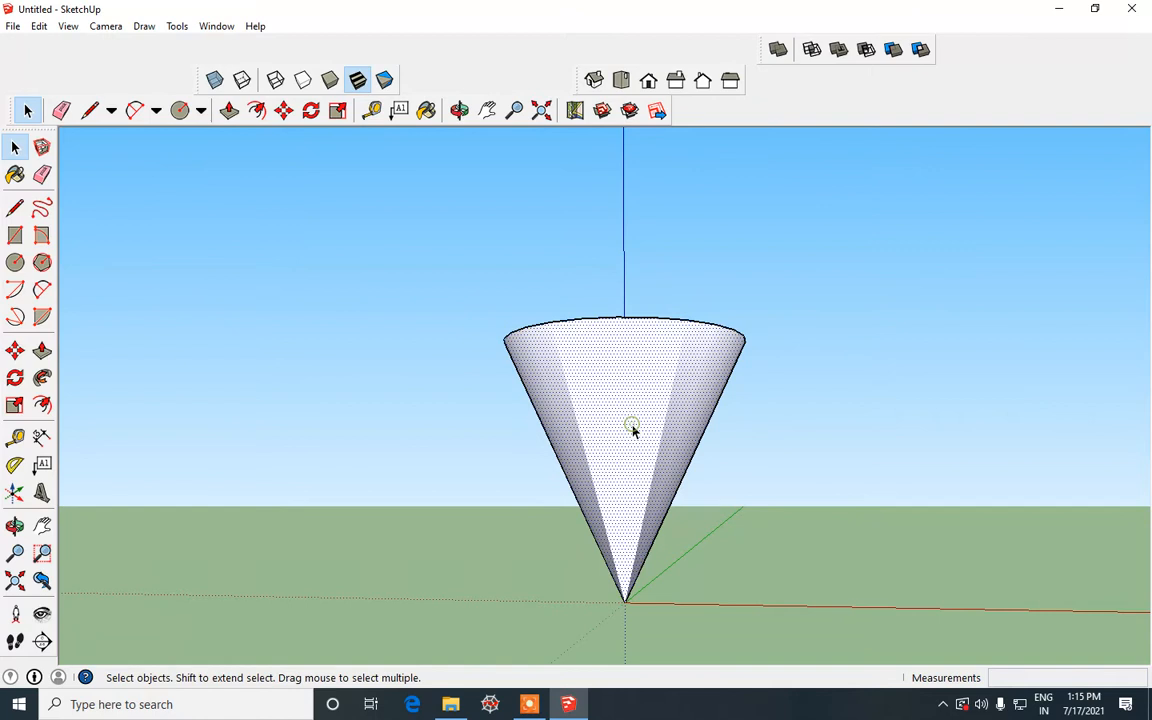
- Select the entire cone and make it a group
{"action": "left_click", "coordinate": [632, 430]}
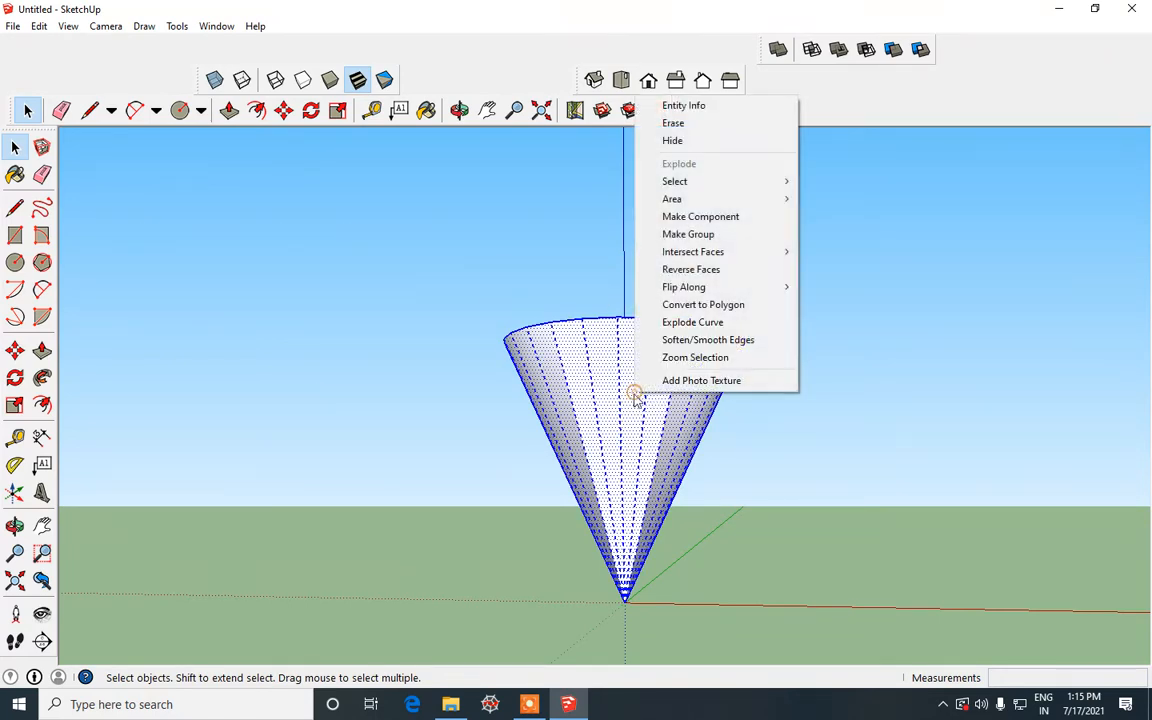
{"action": "left_click", "coordinate": [688, 233]}
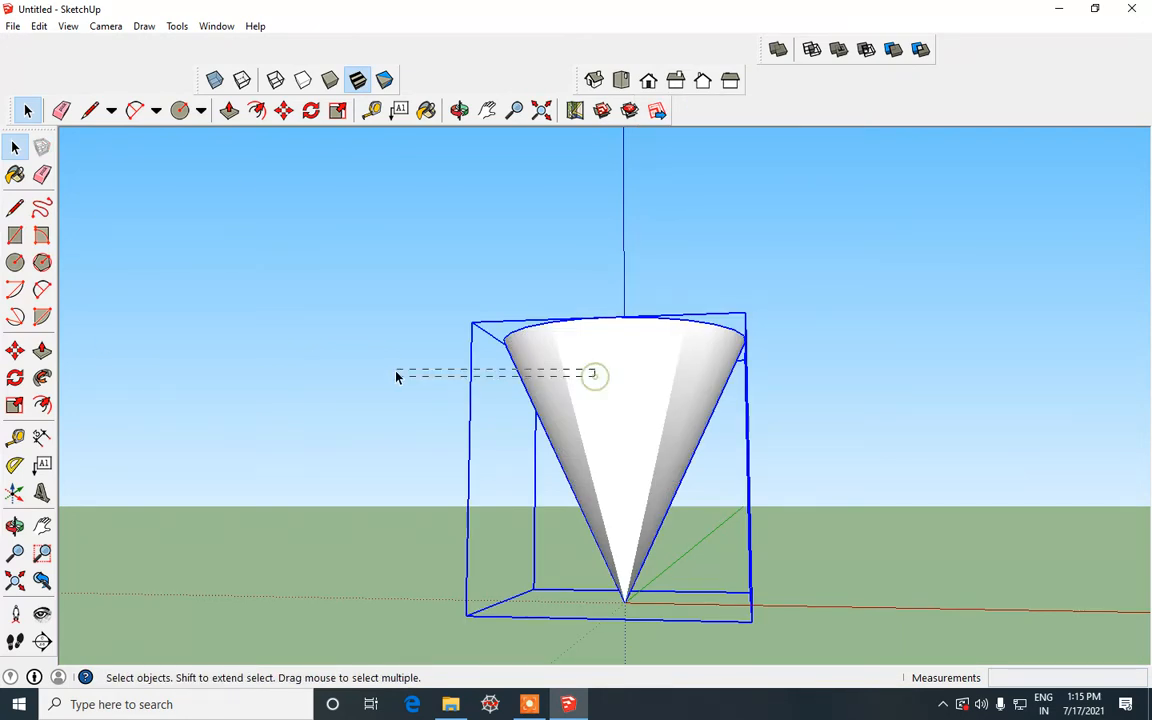
{"action": "left_click", "coordinate": [15, 351]}
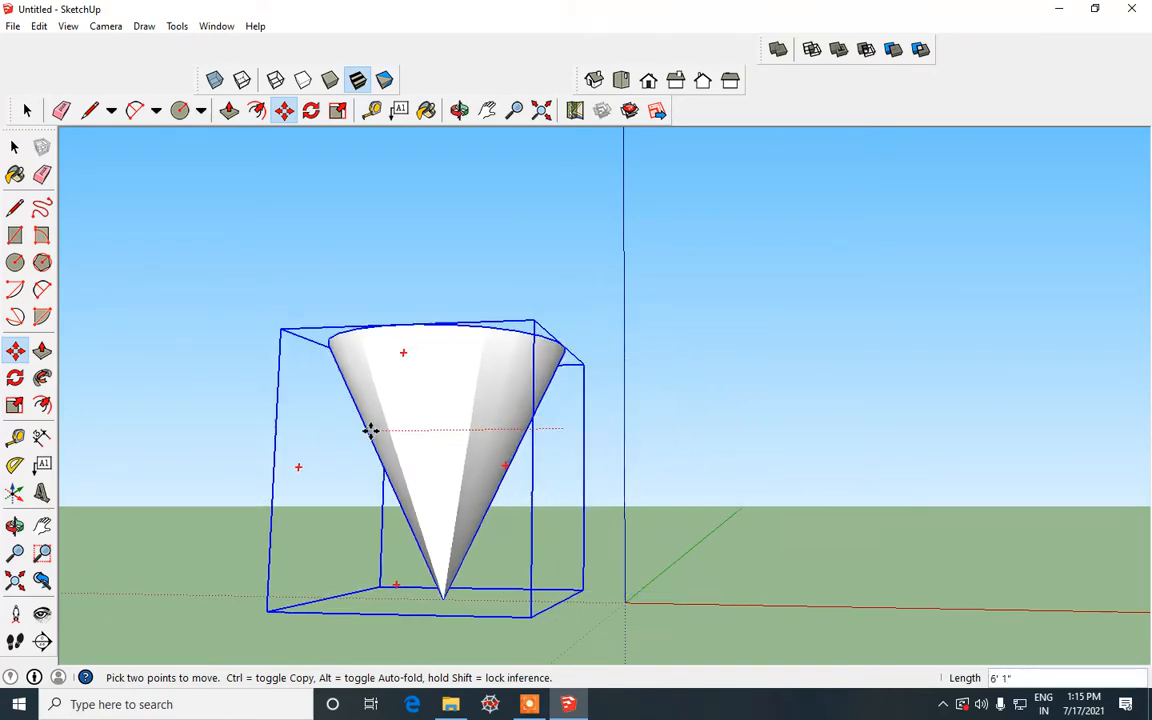
- Drag the cone group sideways until it sits well right of the origin
{"action": "left_click_drag", "start_coordinate": [370, 430], "coordinate": [198, 385]}
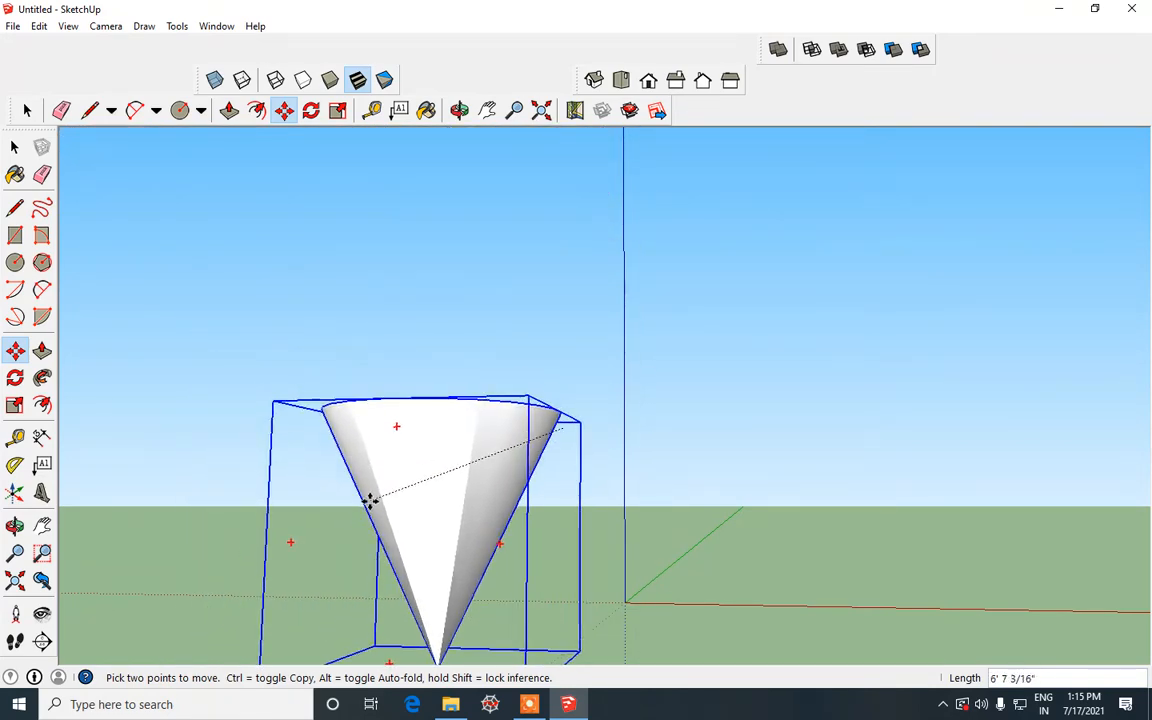
{"action": "left_click_drag", "start_coordinate": [370, 500], "coordinate": [908, 412]}
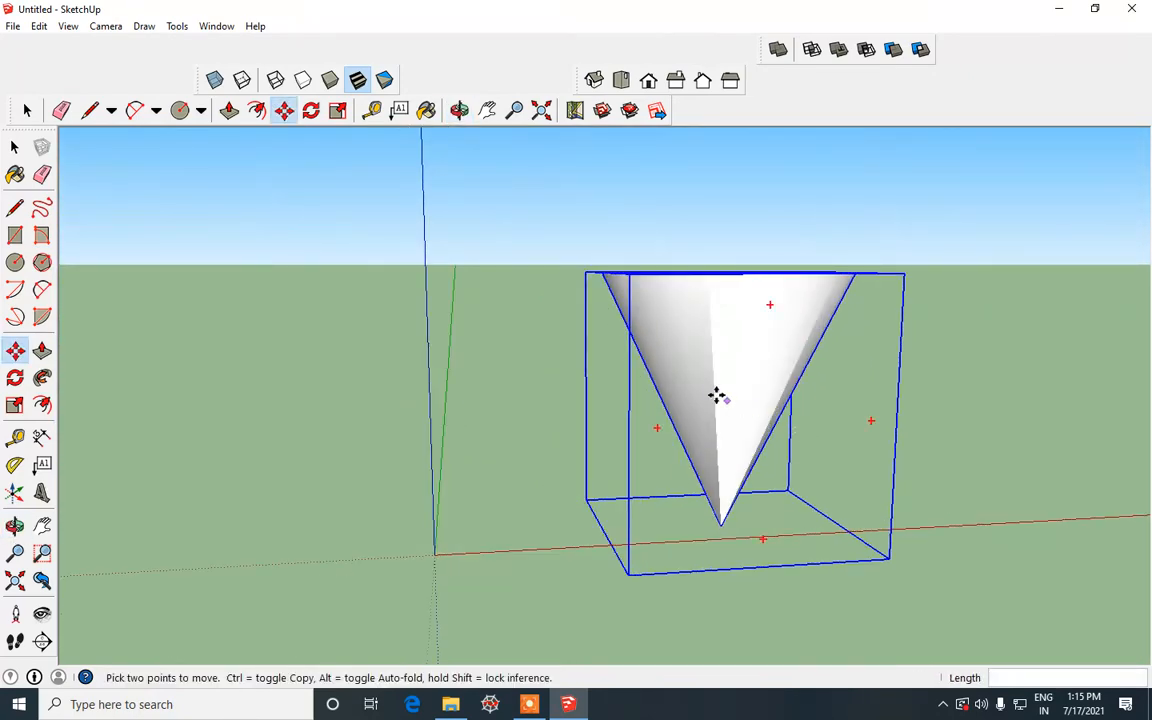
{"action": "left_click_drag", "start_coordinate": [715, 395], "coordinate": [865, 380]}
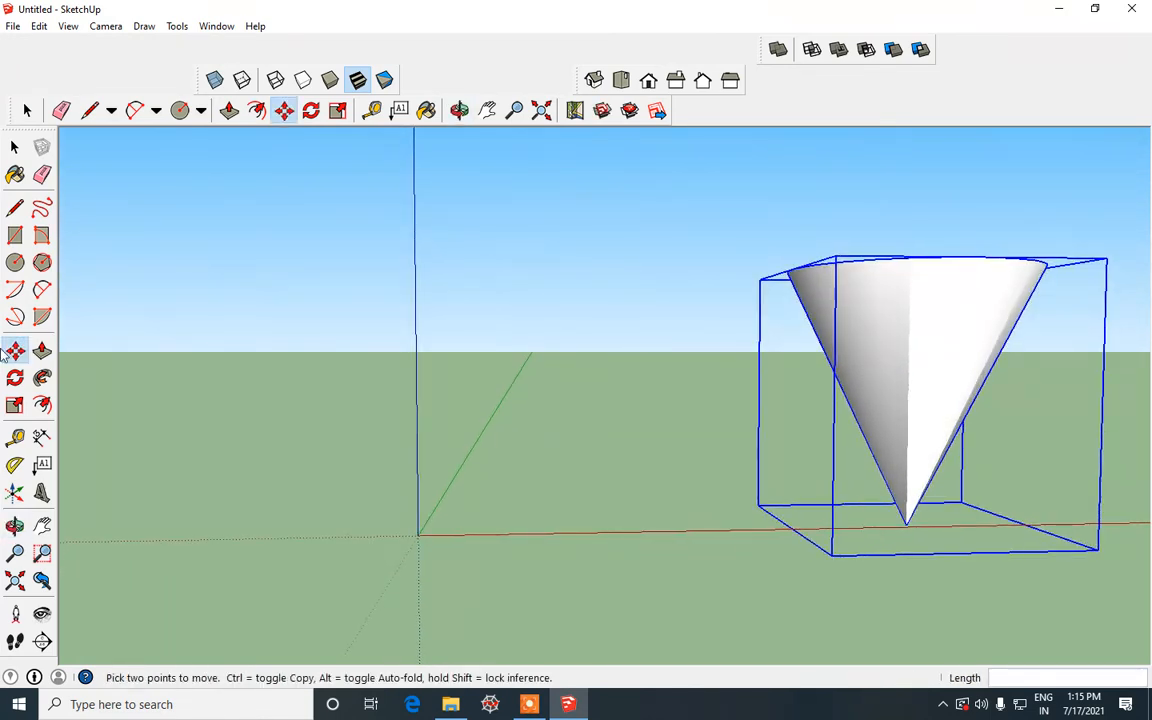
{"action": "left_click", "coordinate": [179, 110]}
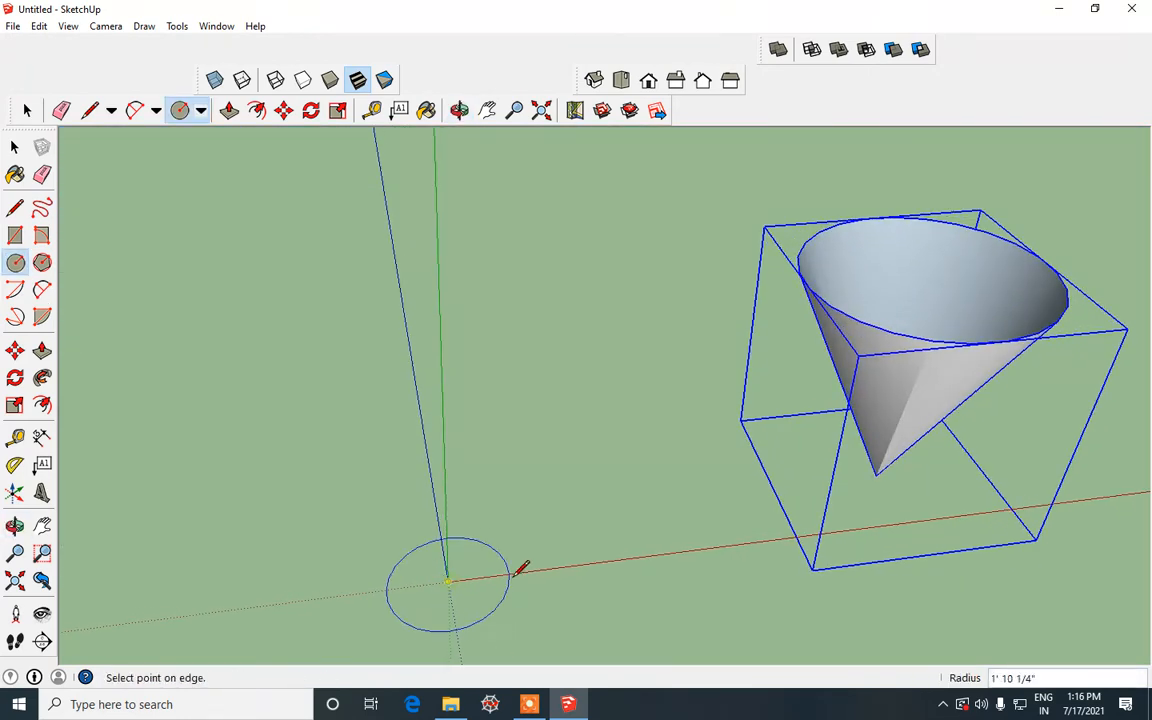
{"action": "mouse_move", "coordinate": [570, 558]}
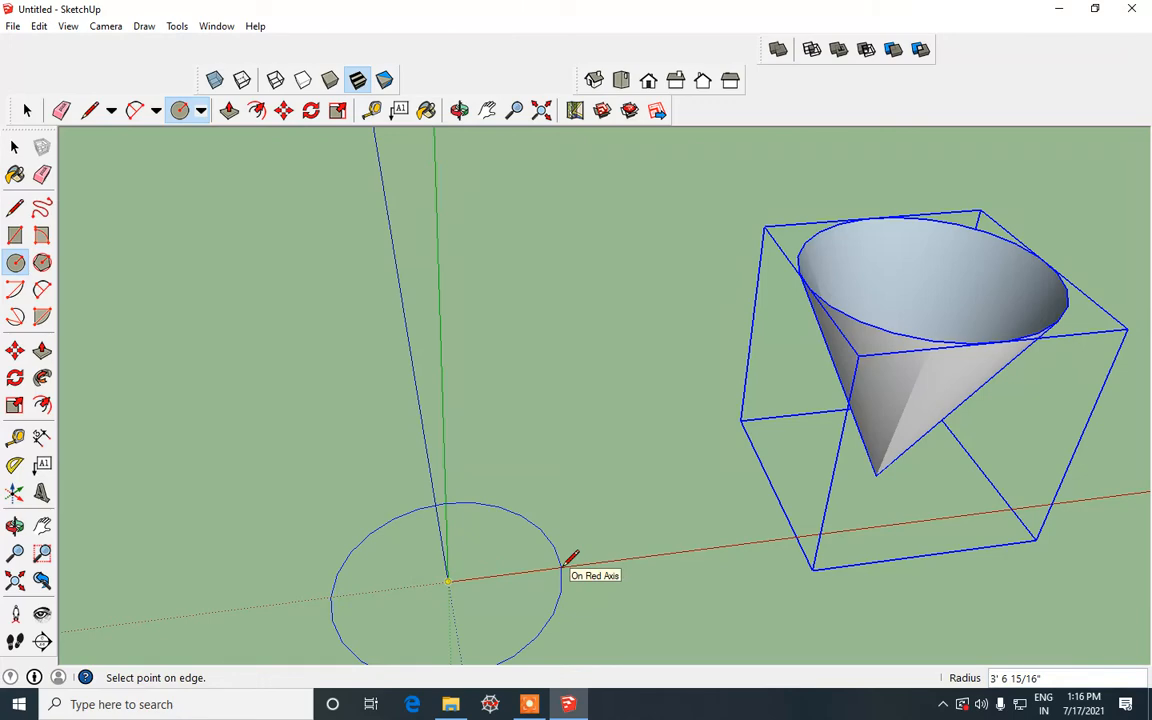
- Draw a circle at the origin and copy it straight up the blue axis
{"action": "left_click", "coordinate": [570, 558]}
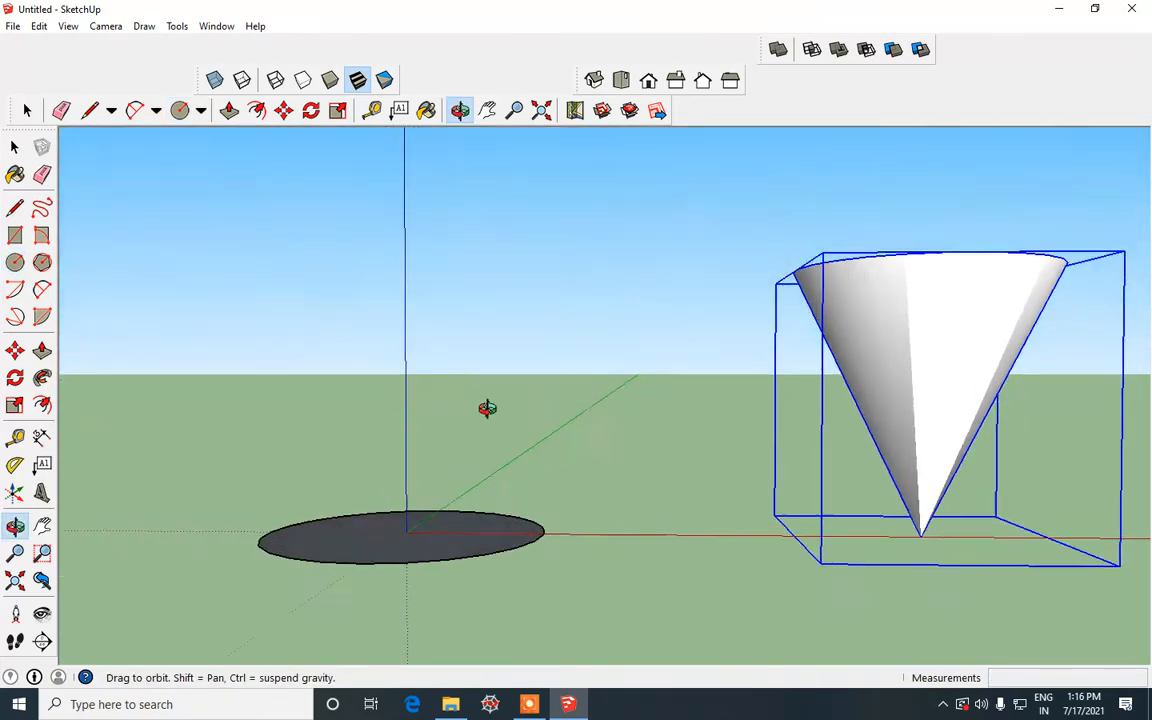
{"action": "left_click", "coordinate": [179, 110]}
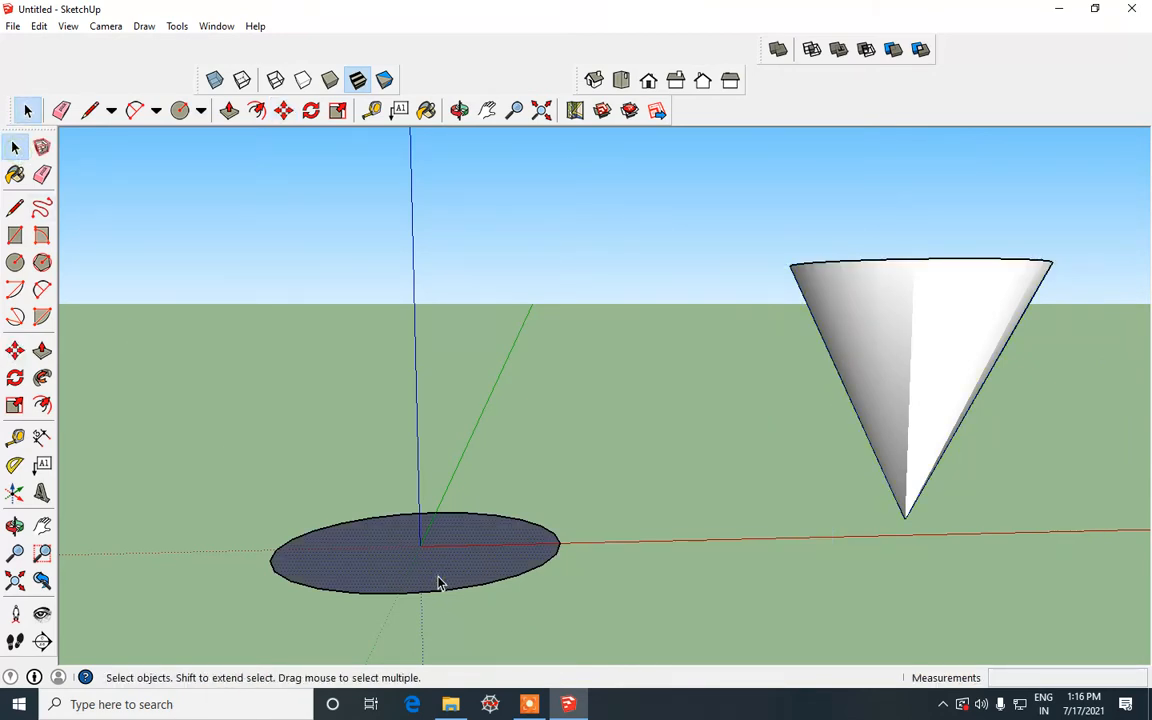
{"action": "left_click", "coordinate": [15, 377]}
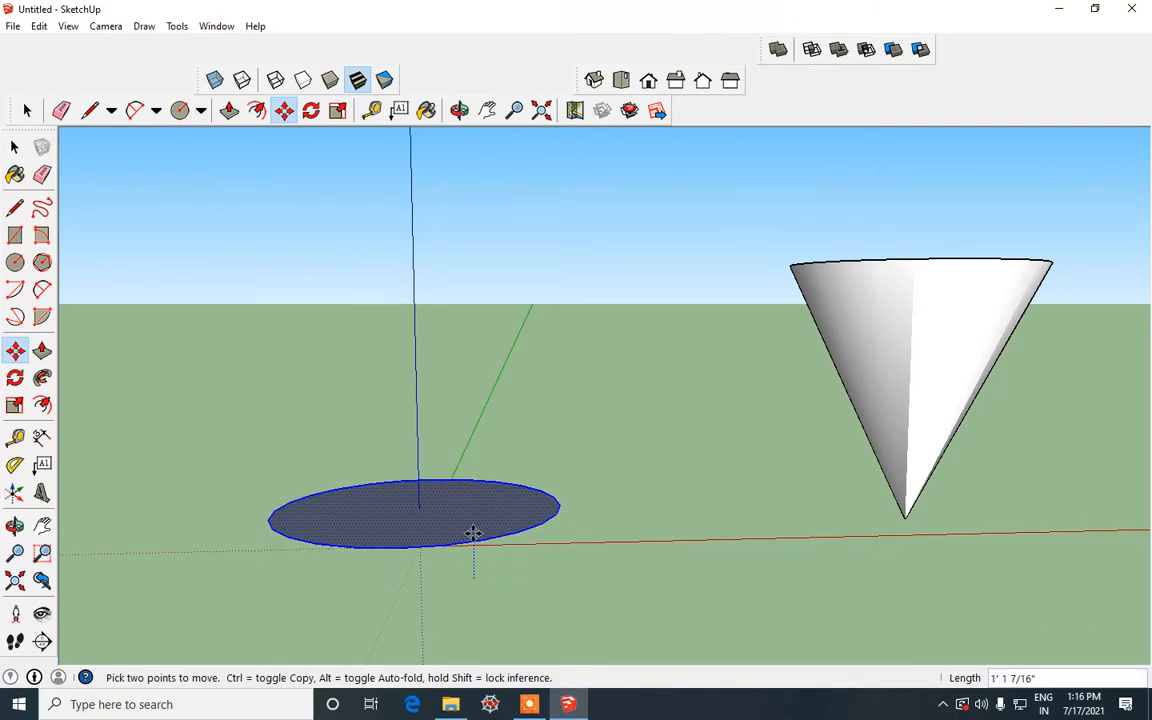
{"action": "left_click_drag", "start_coordinate": [472, 533], "coordinate": [476, 388]}
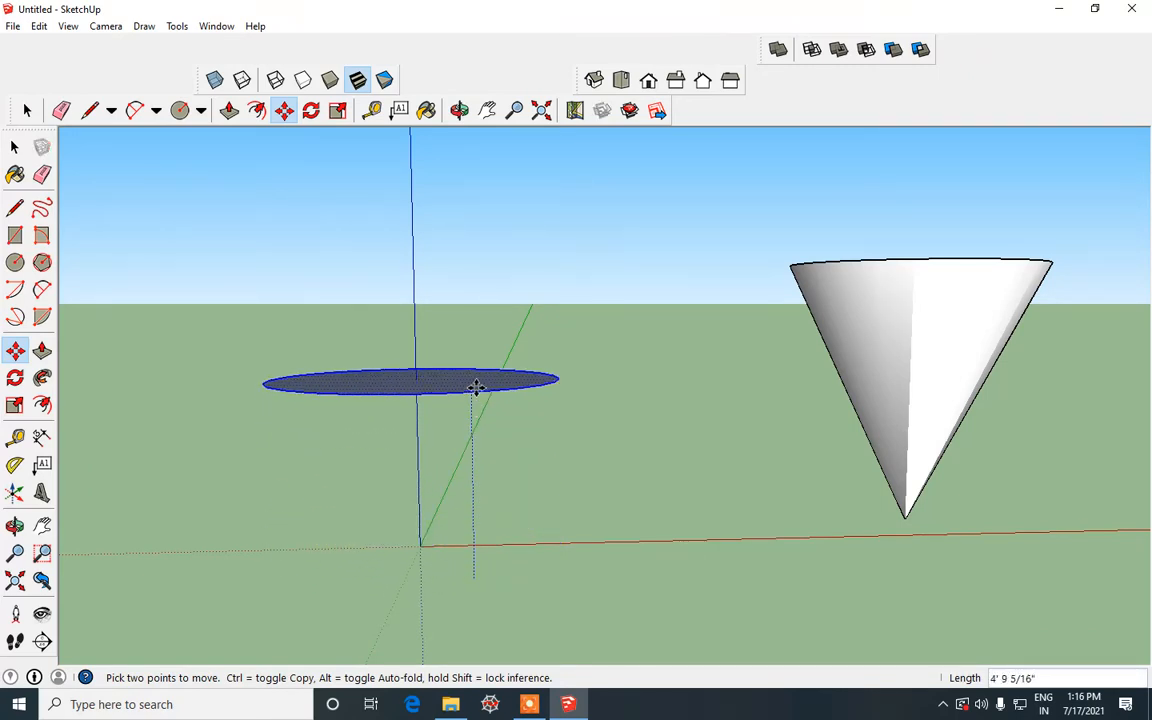
{"action": "mouse_move", "coordinate": [477, 388]}
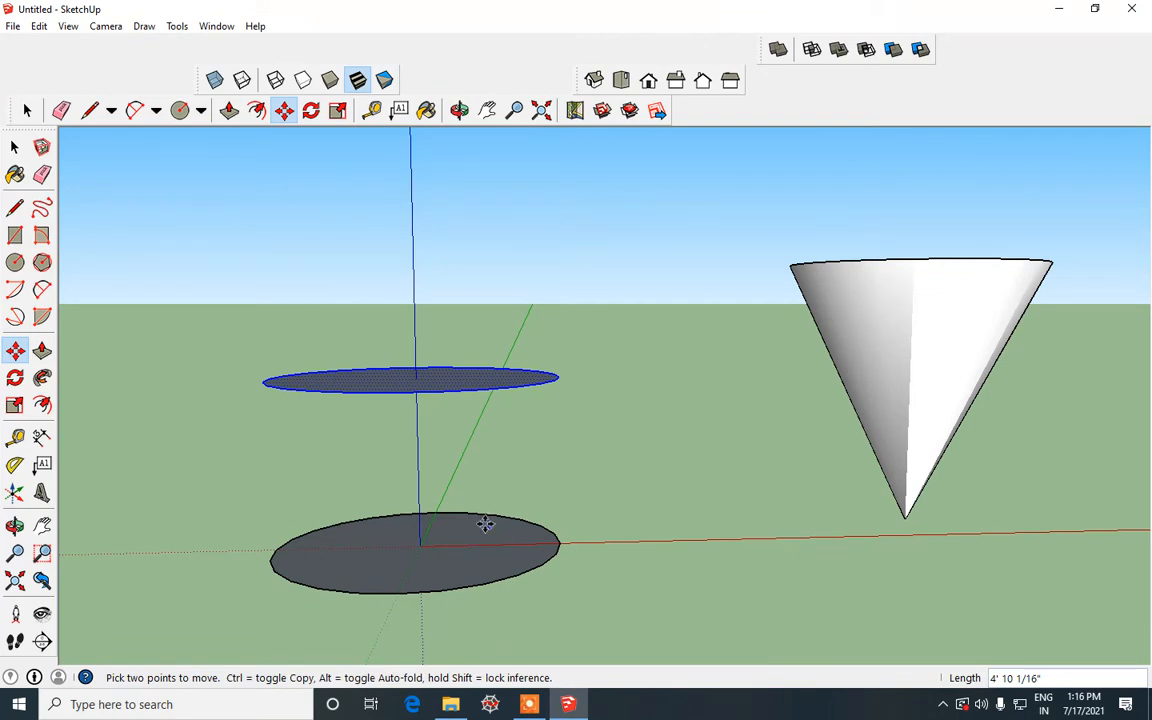
{"action": "mouse_move", "coordinate": [485, 524]}
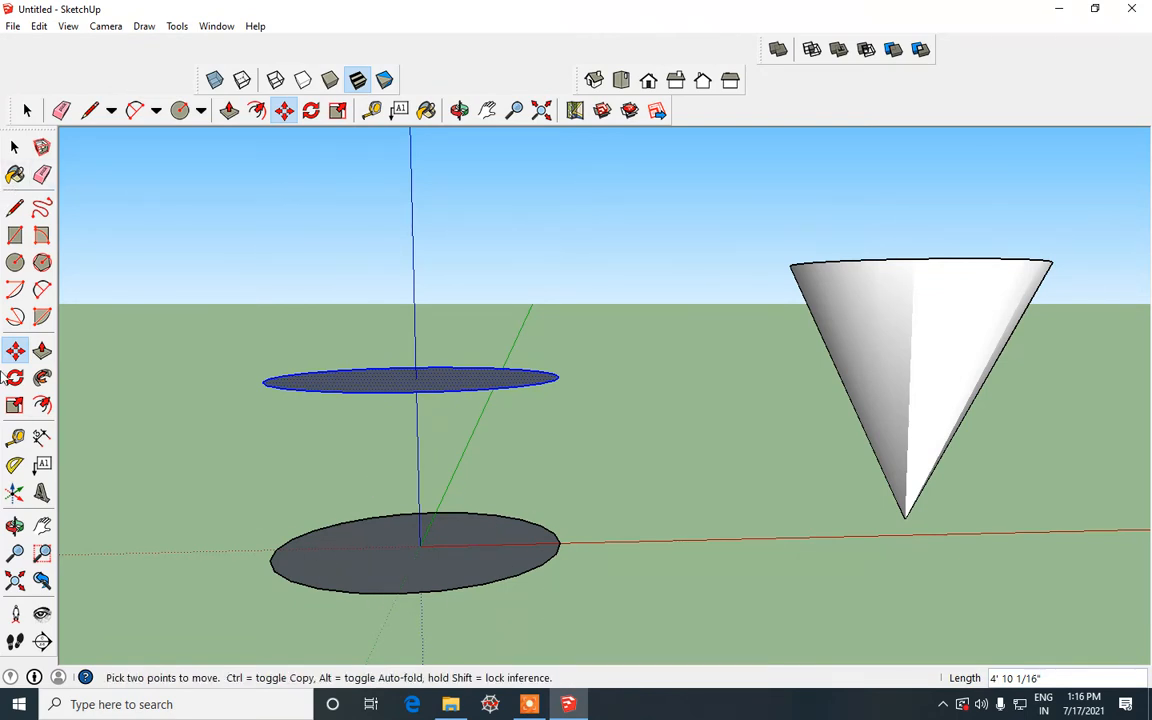
- Begin rotating the raised circle, placing the rotation centre on it
{"action": "left_click", "coordinate": [14, 377]}
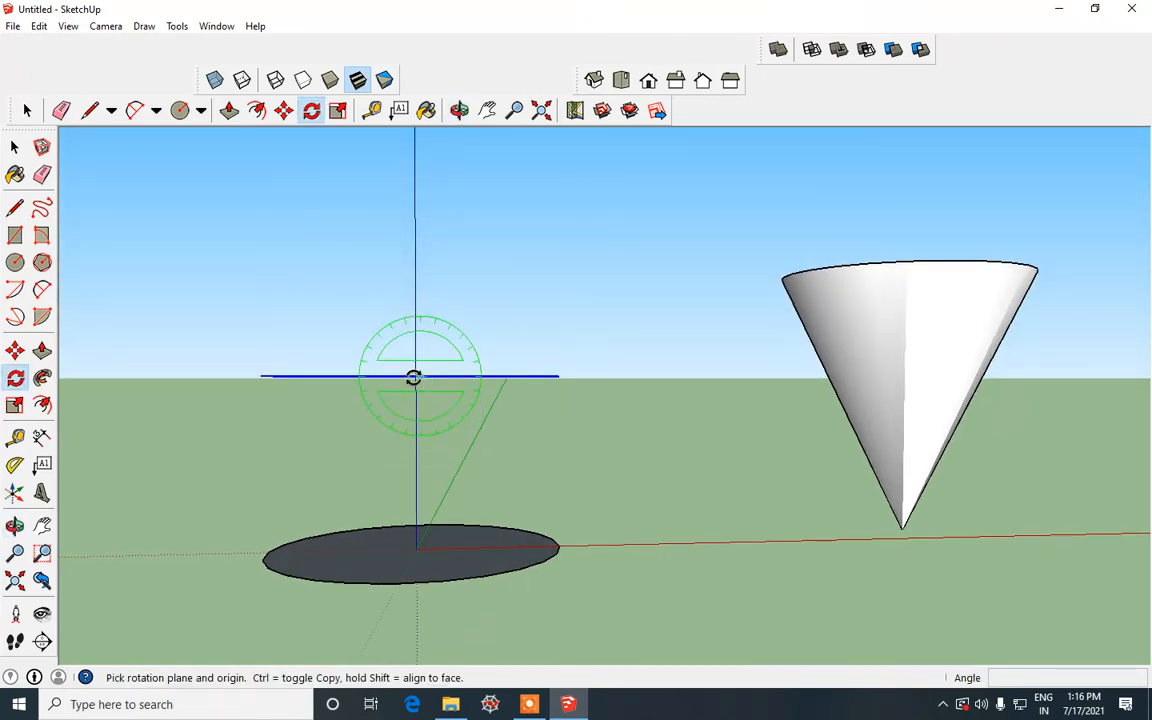
{"action": "left_click", "coordinate": [414, 377]}
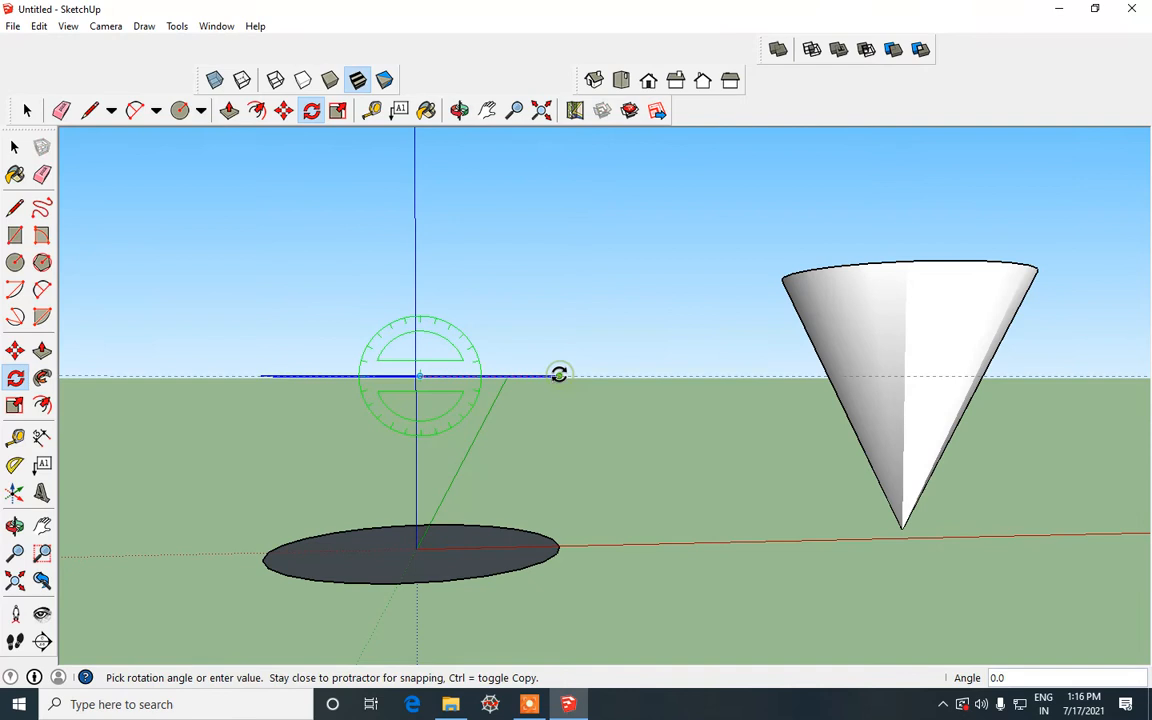
{"action": "mouse_move", "coordinate": [432, 527]}
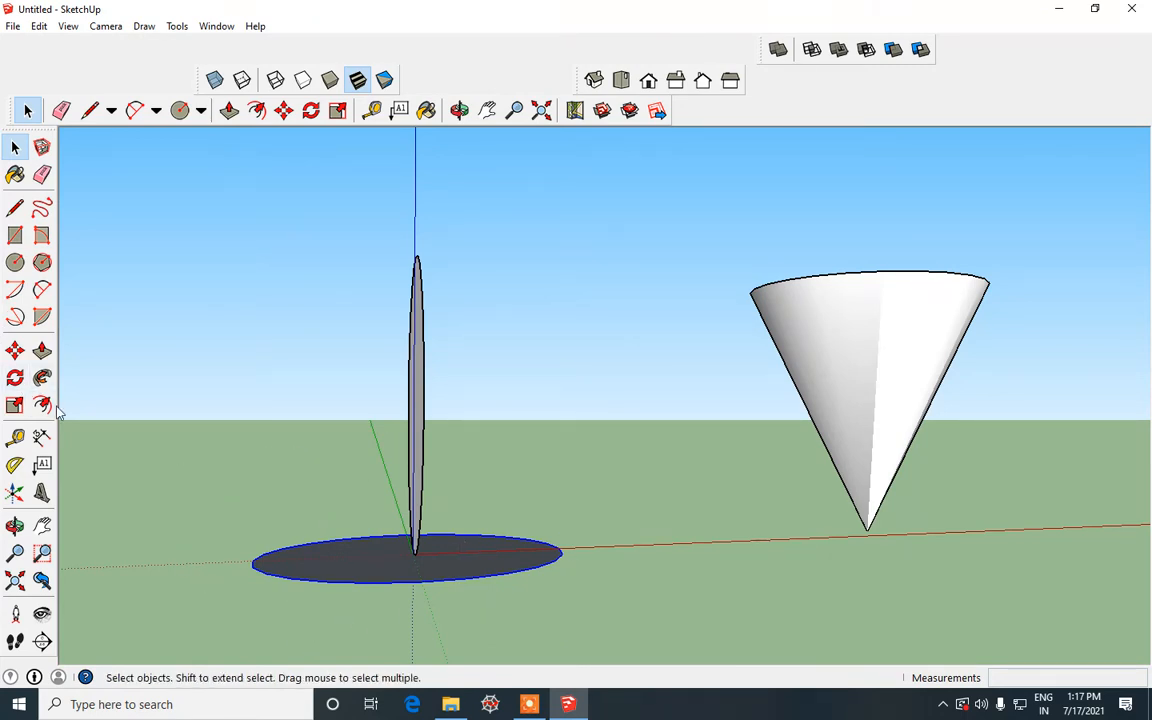
{"action": "mouse_move", "coordinate": [42, 378]}
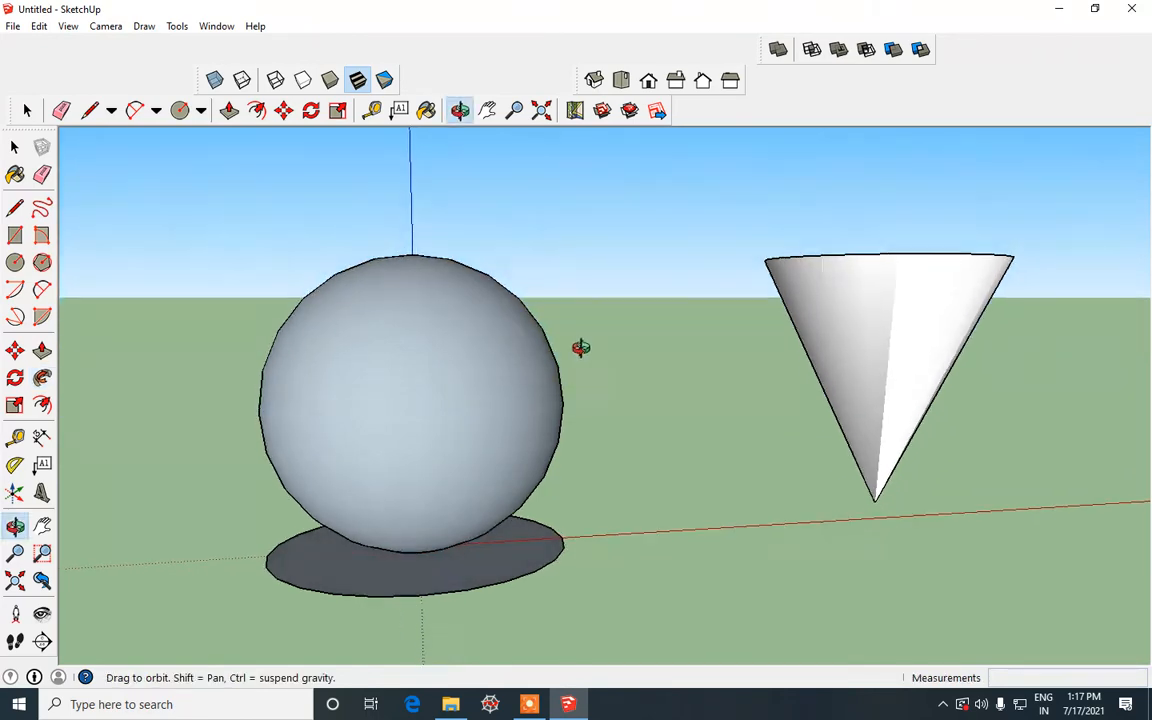
- Orbit around the new sphere and return to a side view
{"action": "left_click_drag", "start_coordinate": [581, 348], "coordinate": [430, 407]}
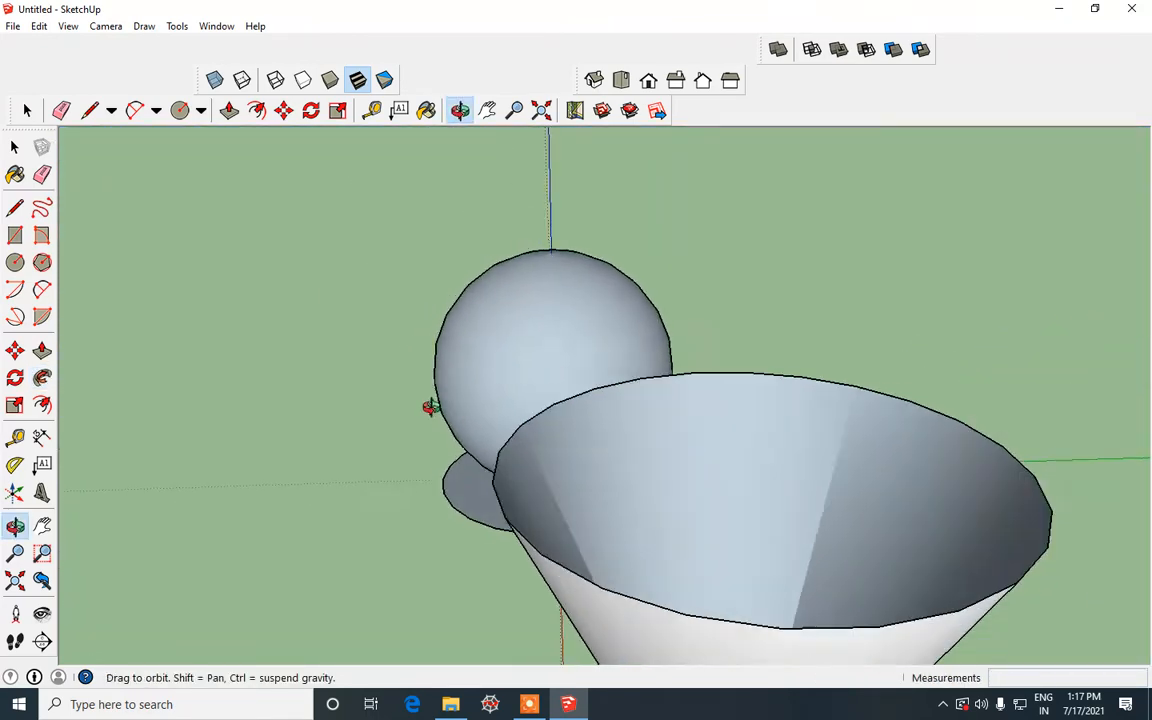
{"action": "left_click_drag", "start_coordinate": [430, 407], "coordinate": [737, 438]}
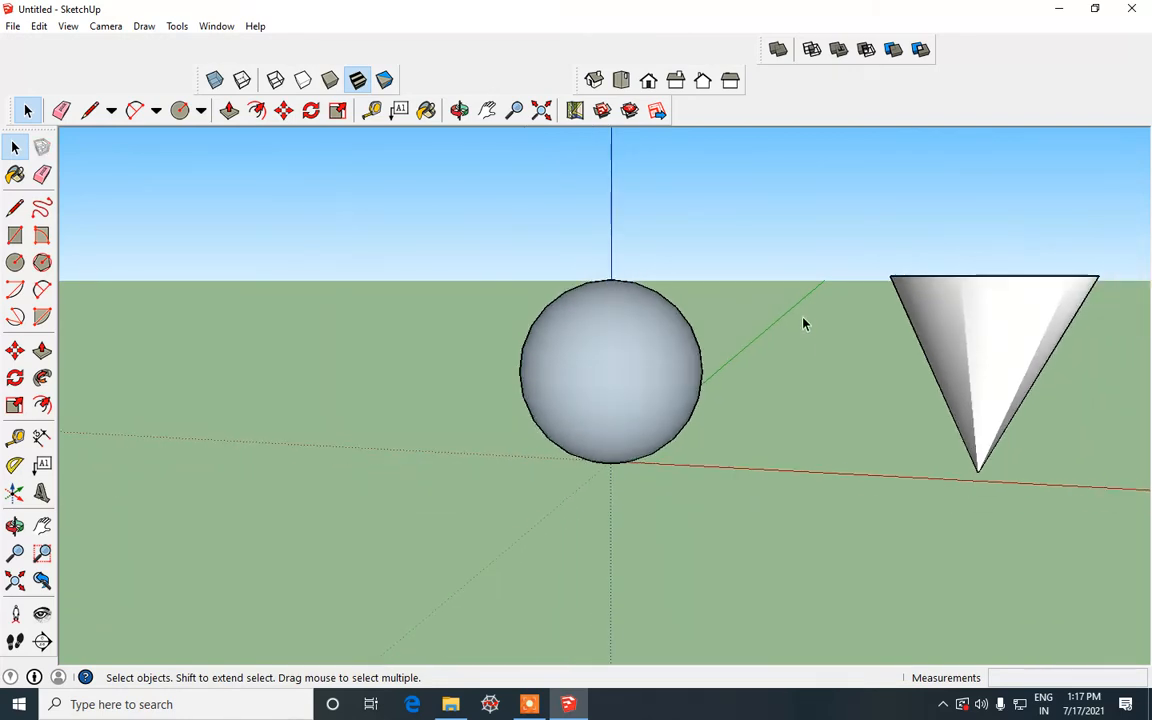
- Zoom out, select the sphere, and turn it into a group from the right-click menu
{"action": "scroll", "scroll_direction": "down", "scroll_amount": 3}
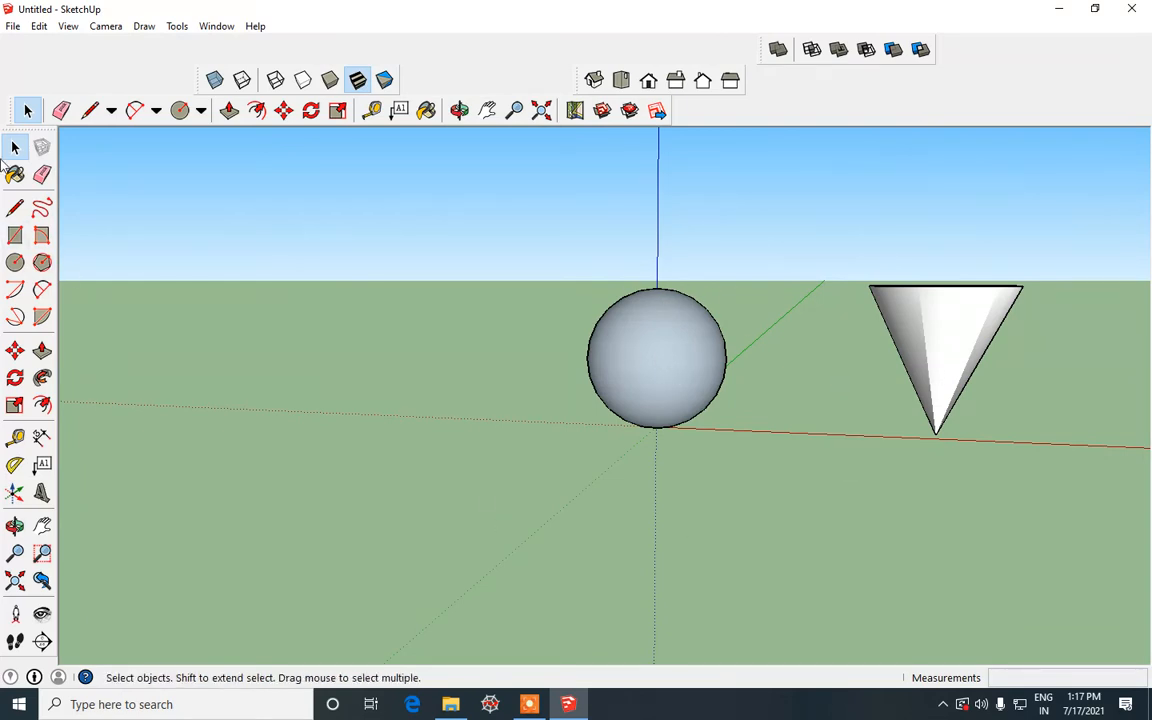
{"action": "mouse_move", "coordinate": [657, 363]}
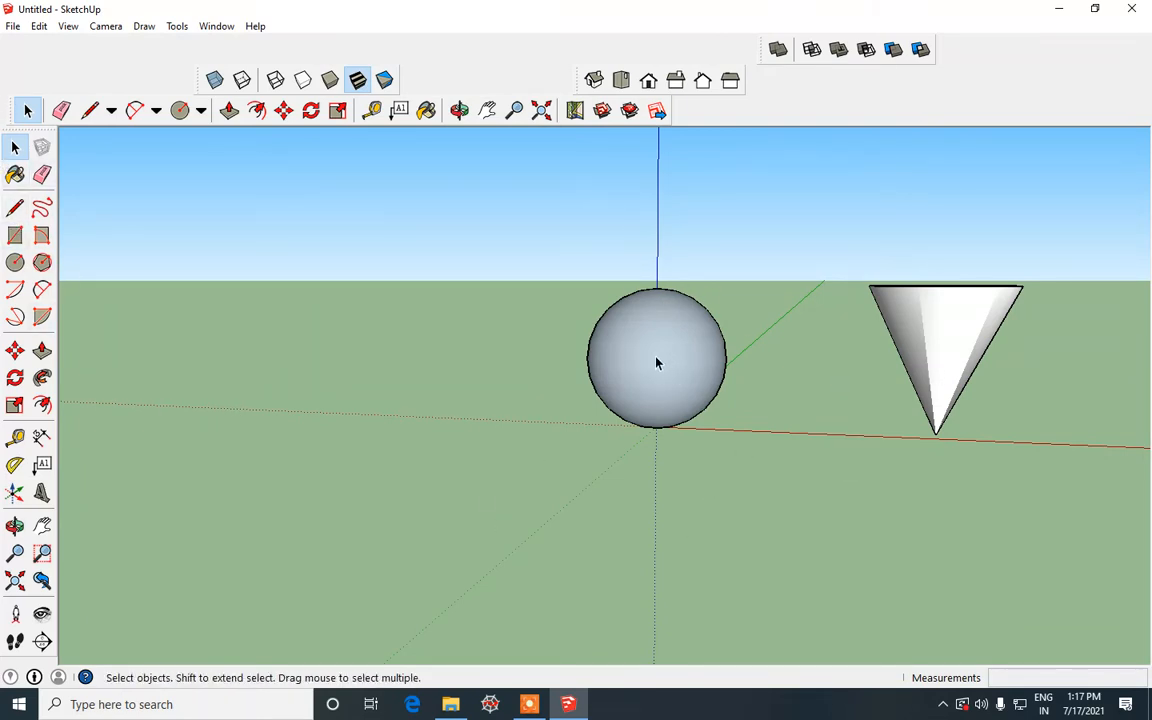
{"action": "left_click", "coordinate": [657, 360]}
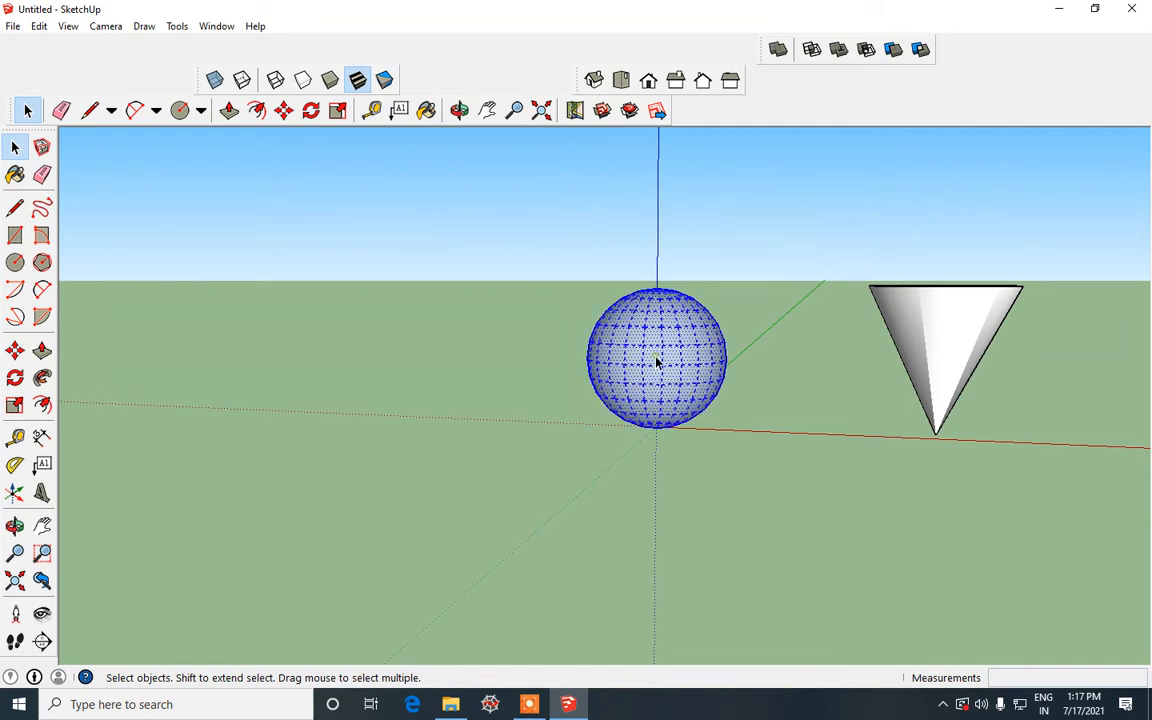
{"action": "right_click", "coordinate": [655, 360]}
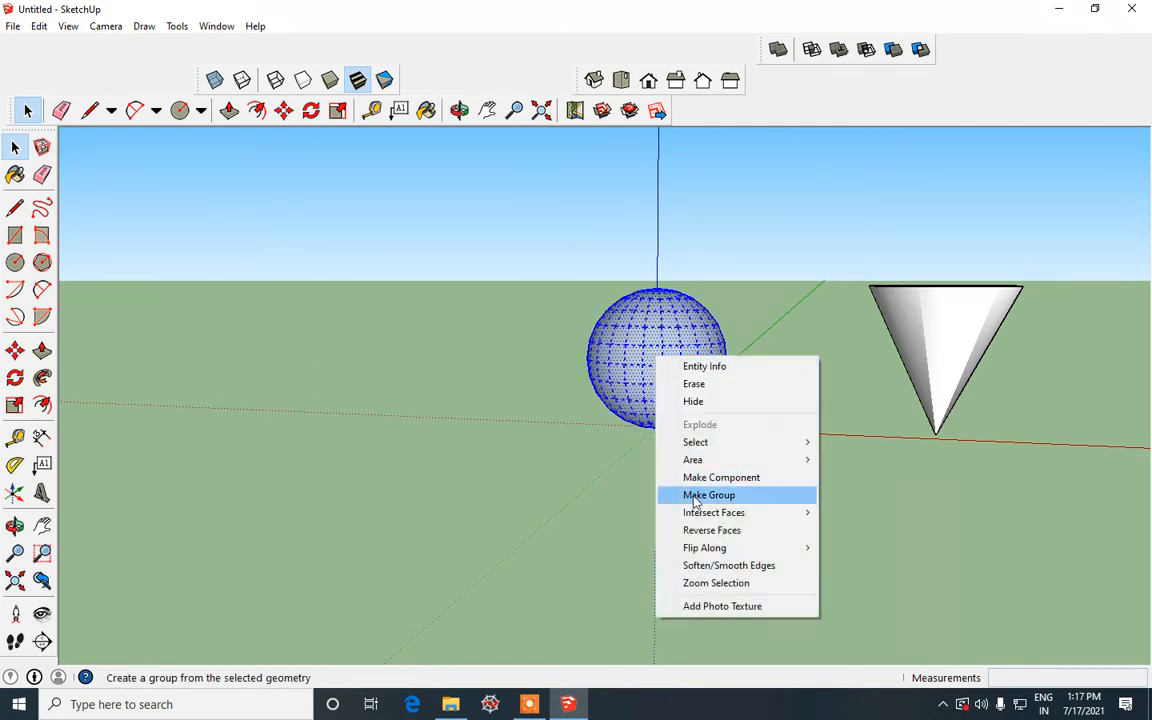
{"action": "left_click", "coordinate": [708, 495]}
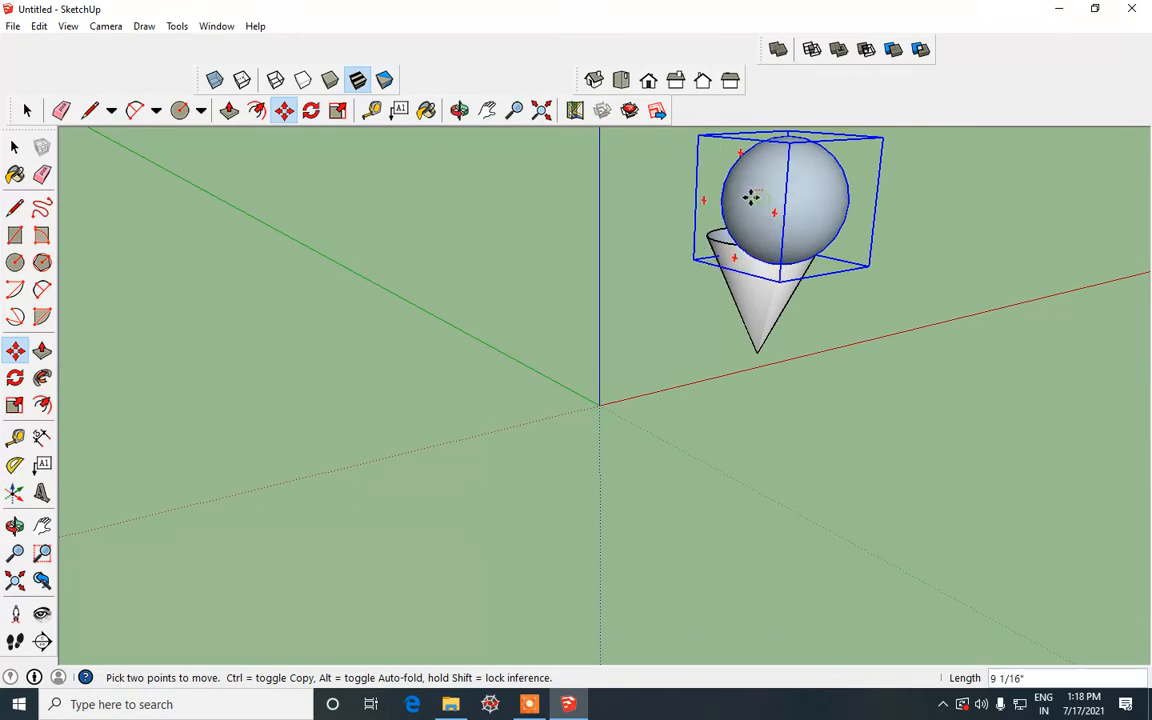
- Lower the grouped sphere into the cone's opening and orbit around the scoop and cone
{"action": "left_click_drag", "start_coordinate": [750, 198], "coordinate": [737, 181]}
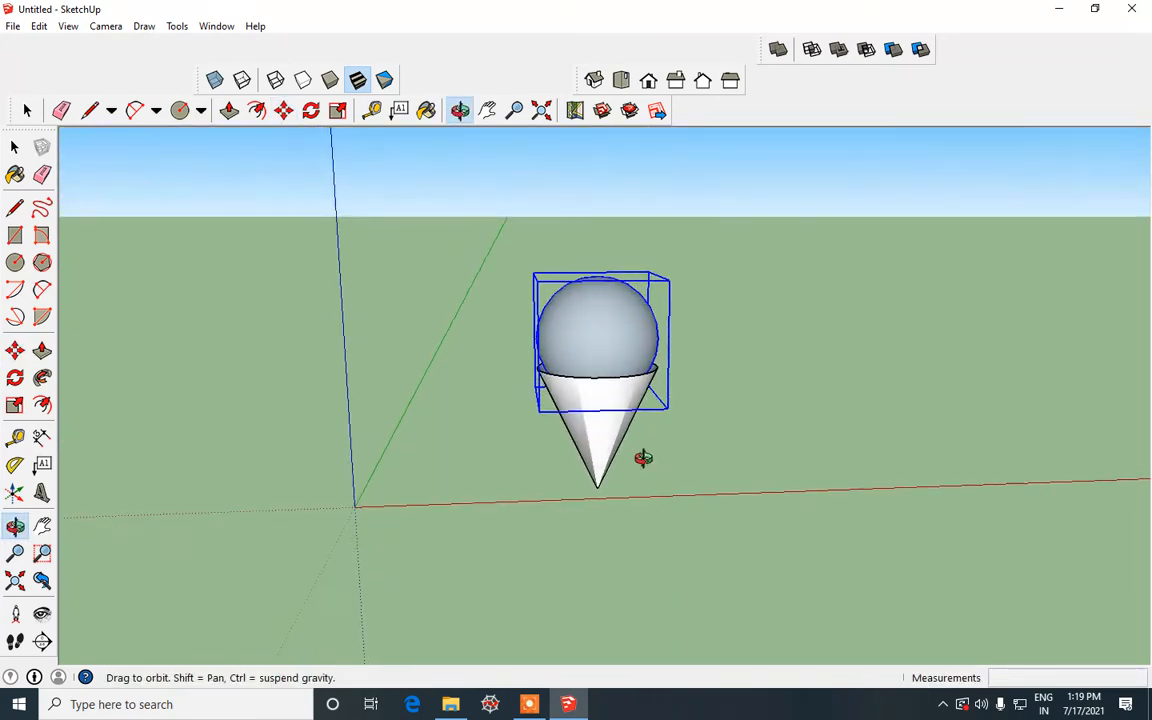
{"action": "left_click_drag", "start_coordinate": [643, 457], "coordinate": [618, 427]}
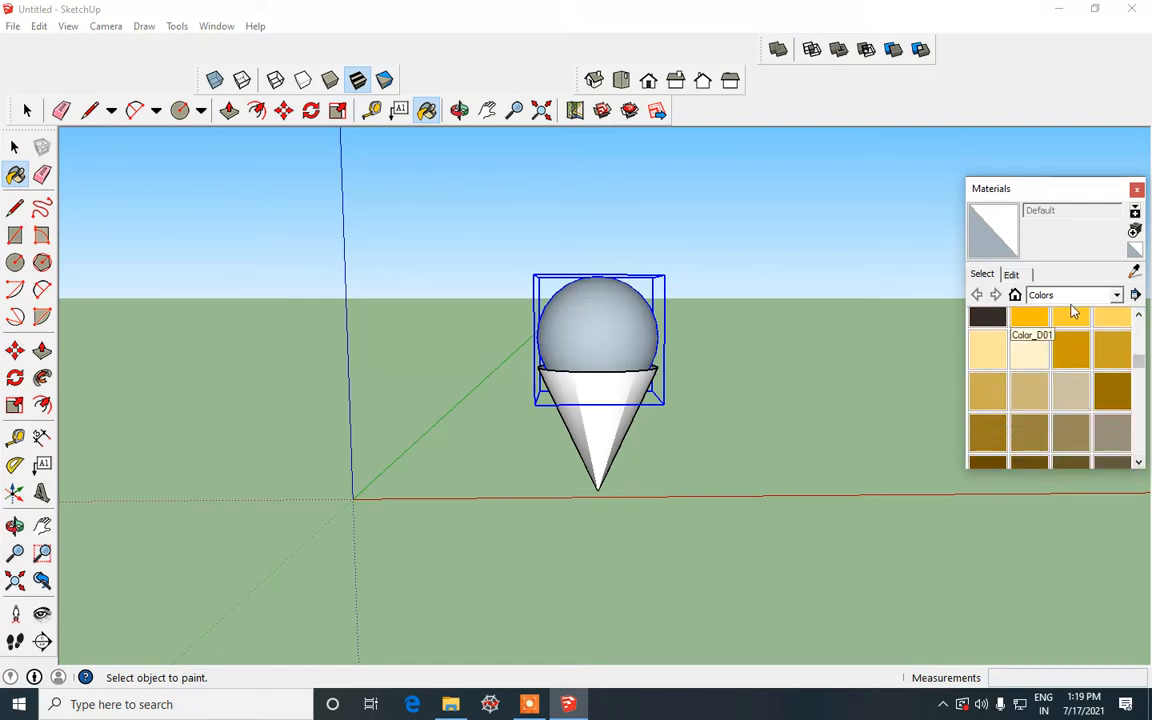
- Paint the sphere Color_D01 golden yellow and pick the Geometric Tiles Rectangles Running 2x1 pattern
{"action": "left_click", "coordinate": [598, 325]}
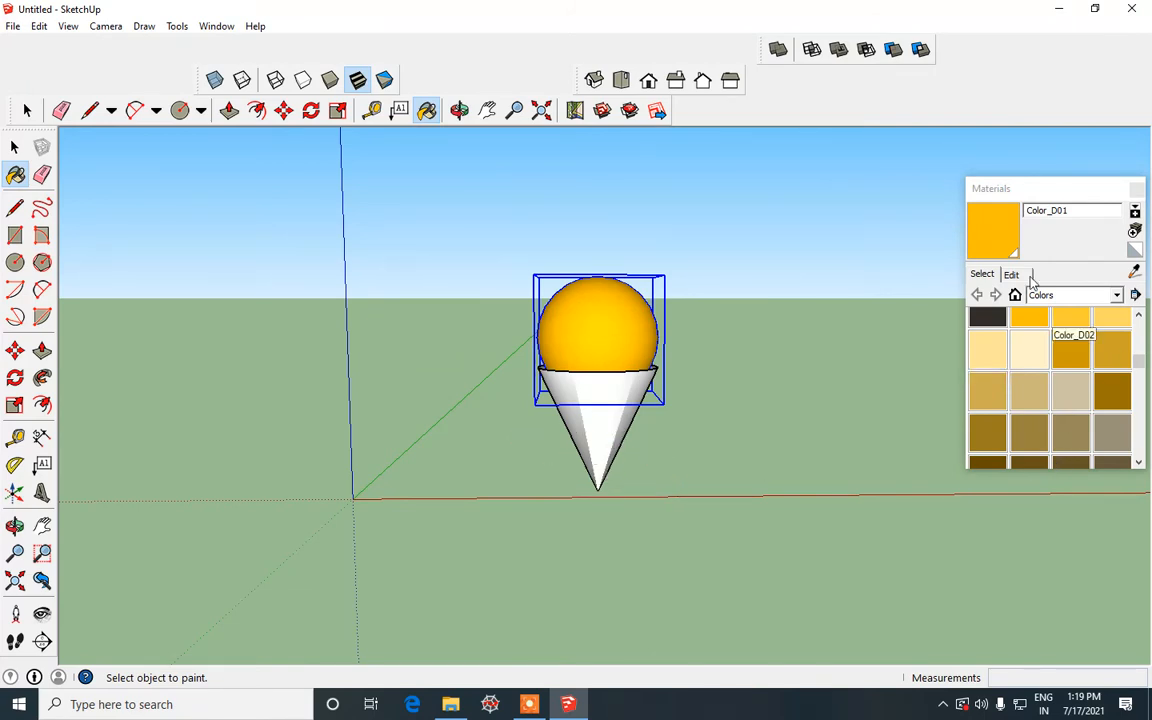
{"action": "mouse_move", "coordinate": [1127, 300]}
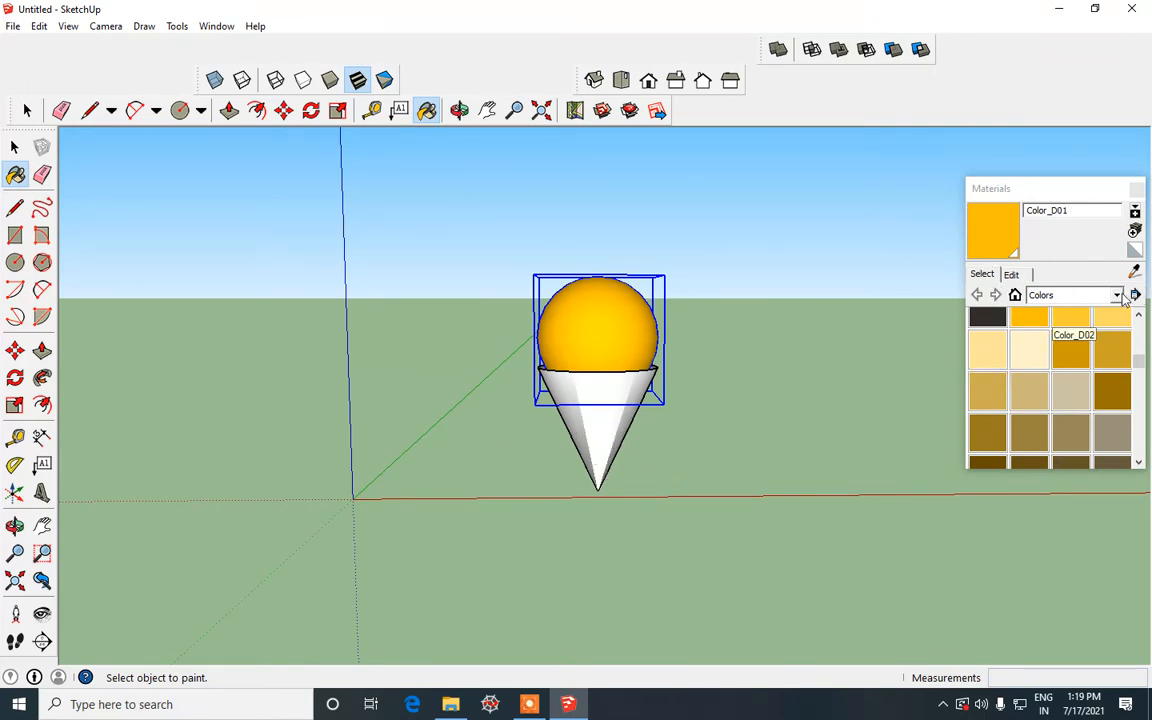
{"action": "left_click", "coordinate": [1117, 295]}
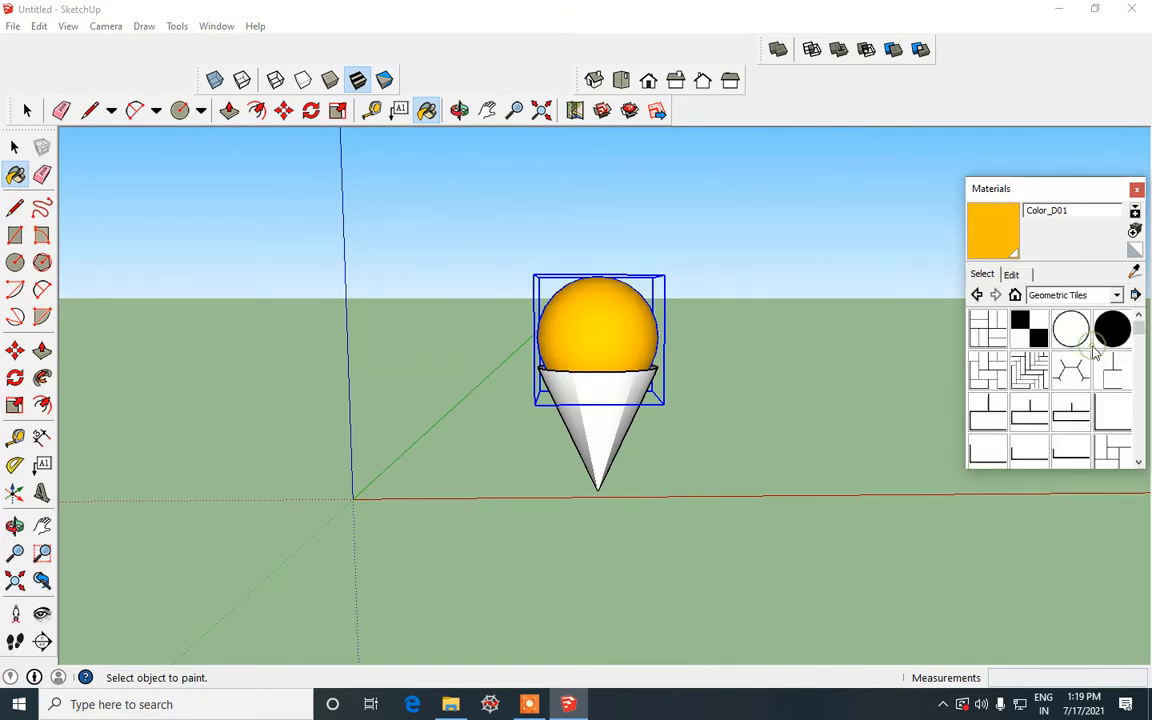
{"action": "mouse_move", "coordinate": [1005, 410]}
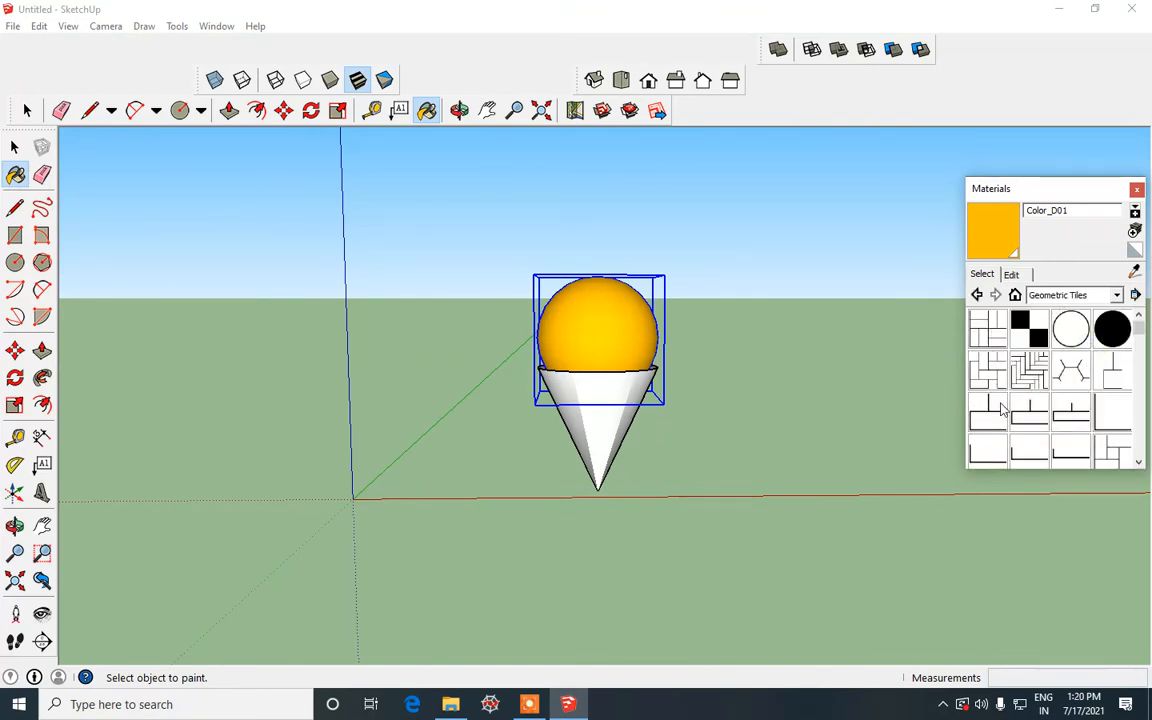
{"action": "mouse_move", "coordinate": [1000, 415]}
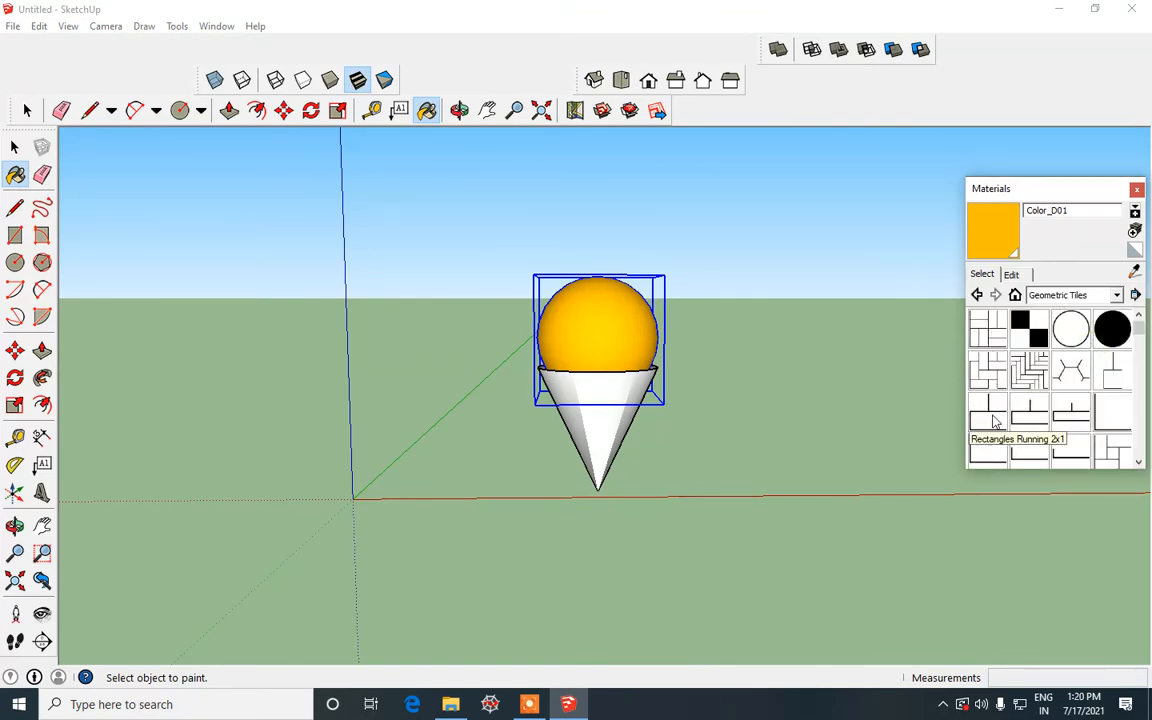
{"action": "left_click", "coordinate": [988, 411]}
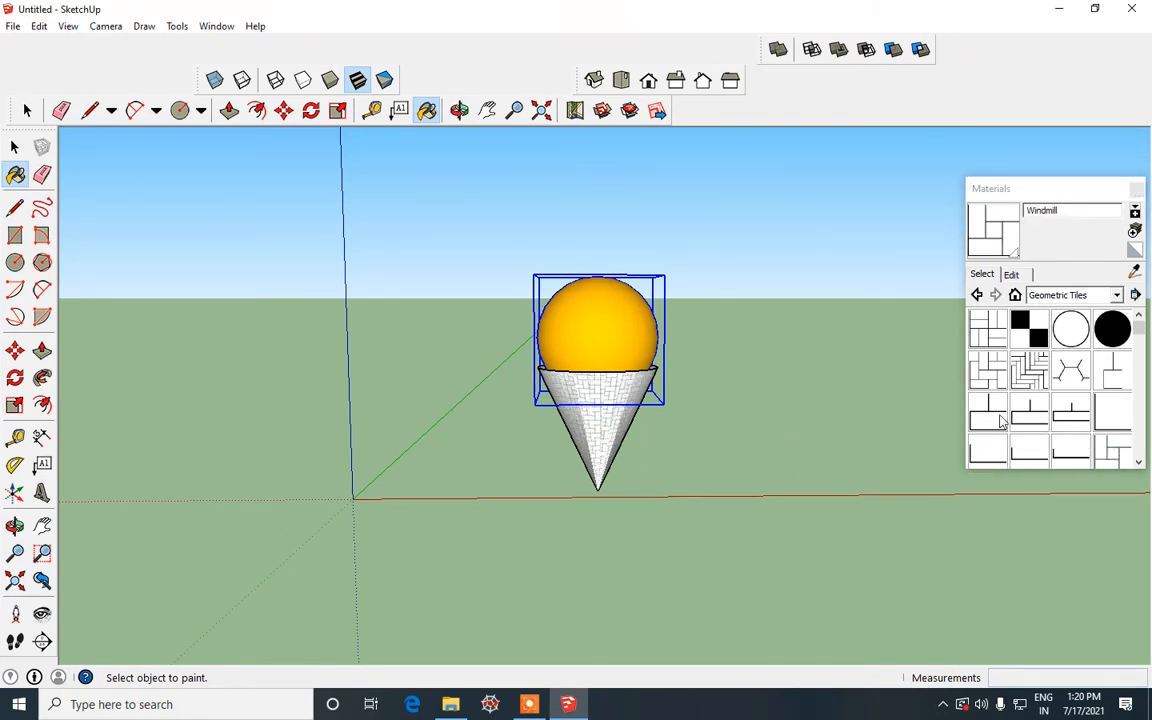
- Apply the Rectangles Running 2x1 tiles to the cone and tint them light biscuit tan
{"action": "left_click", "coordinate": [987, 413]}
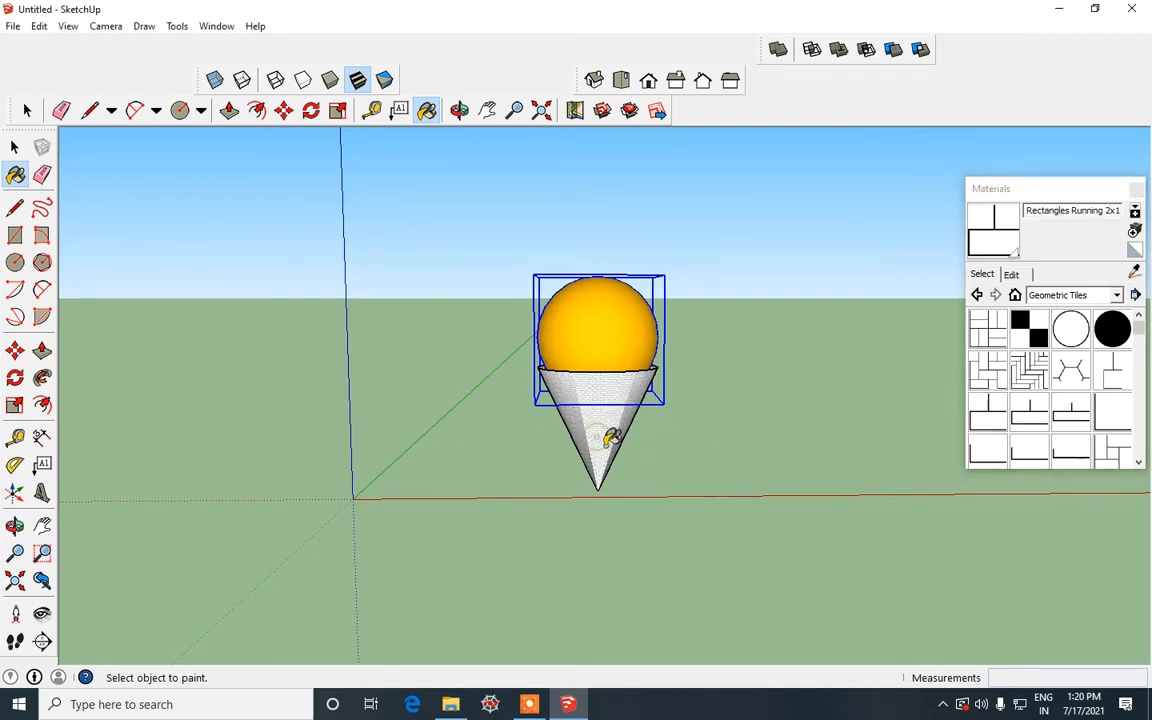
{"action": "left_click", "coordinate": [1011, 273]}
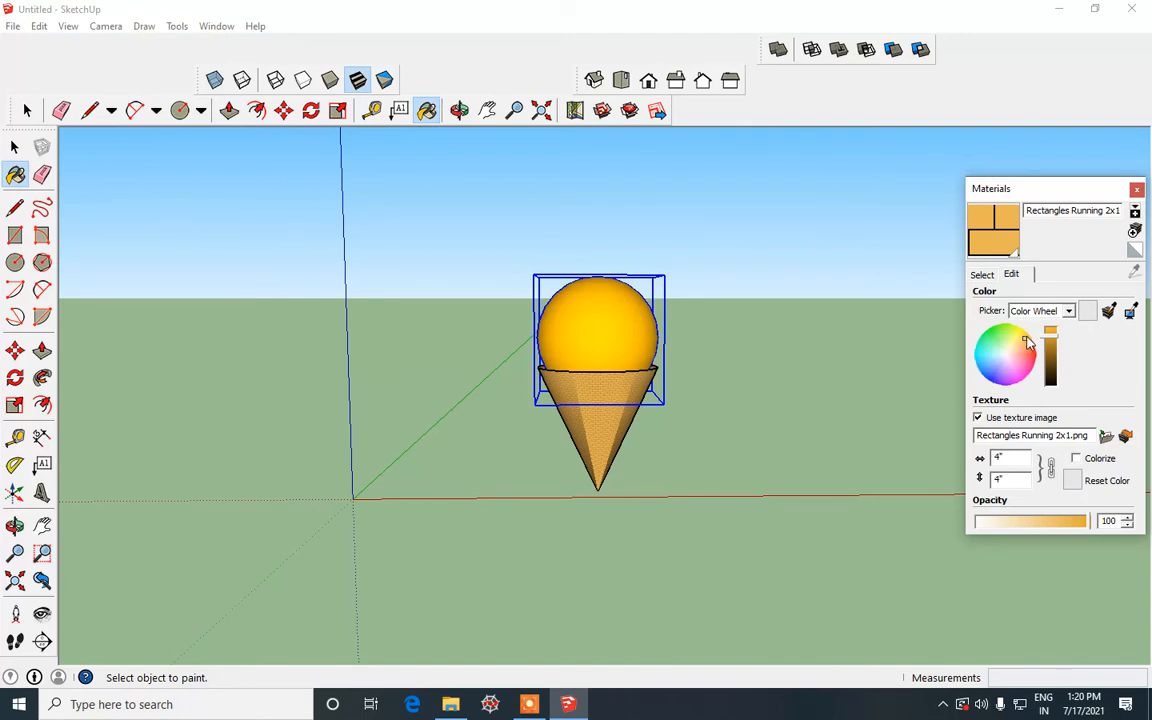
{"action": "mouse_move", "coordinate": [1024, 346]}
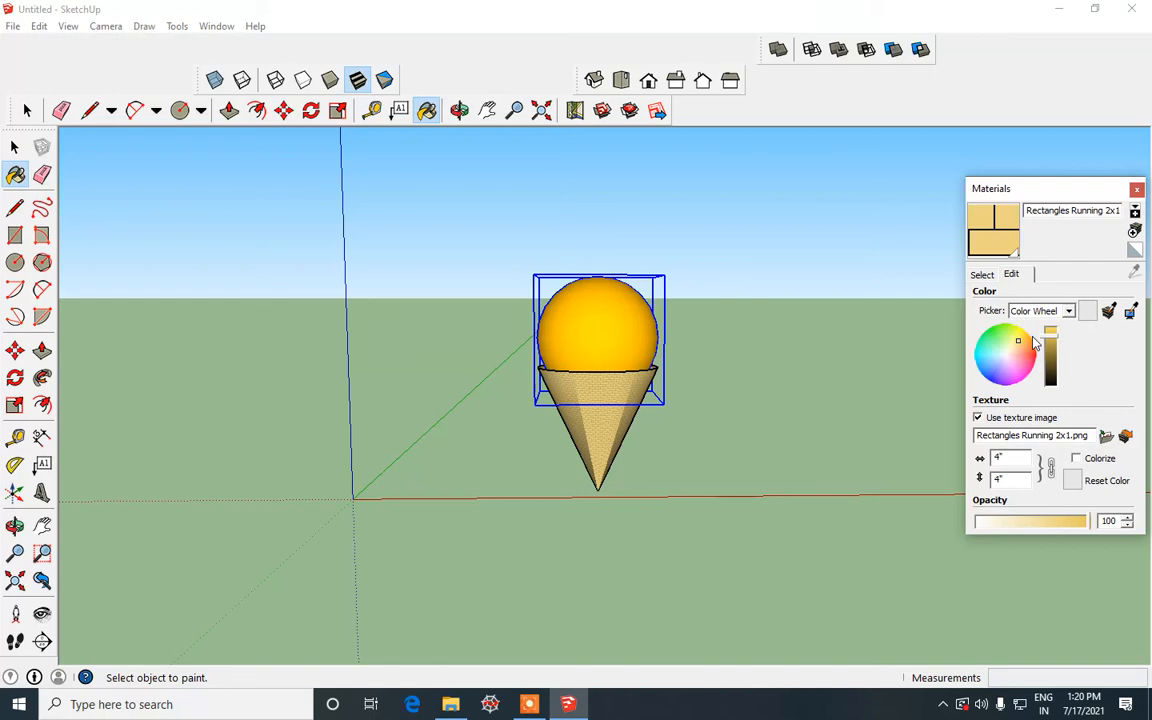
{"action": "left_click", "coordinate": [982, 274]}
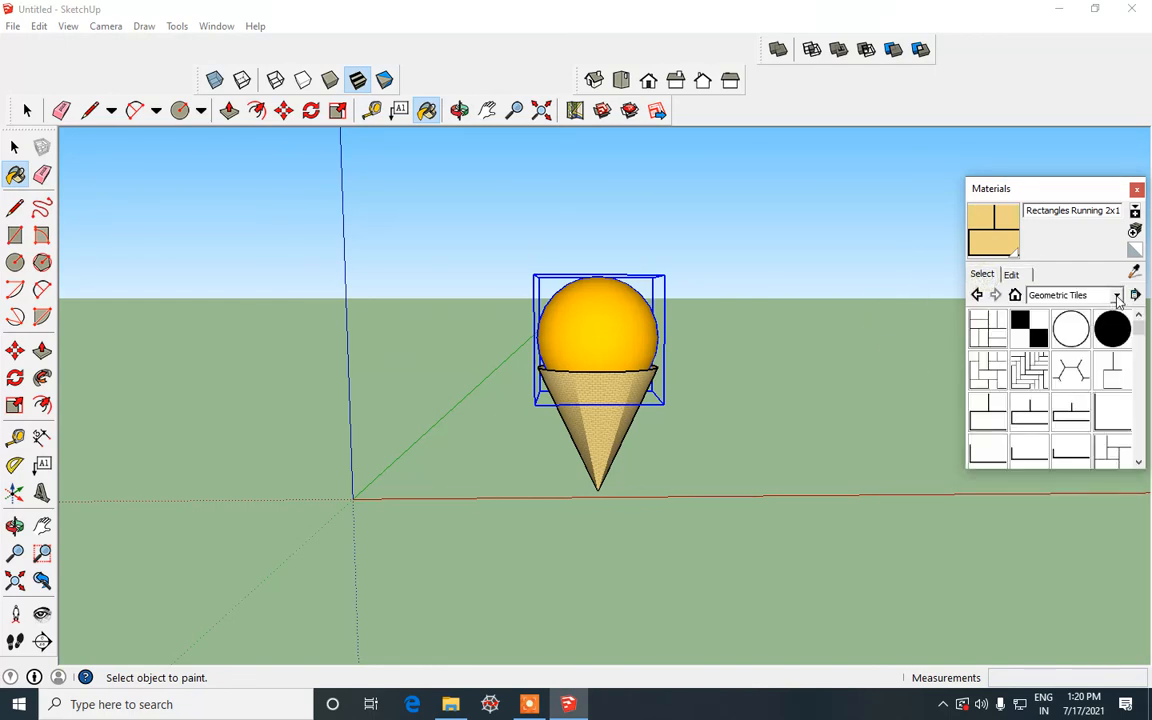
- Switch Materials to the Colors collection, scroll to the pinks, and orbit to ground level
{"action": "left_click", "coordinate": [1117, 295]}
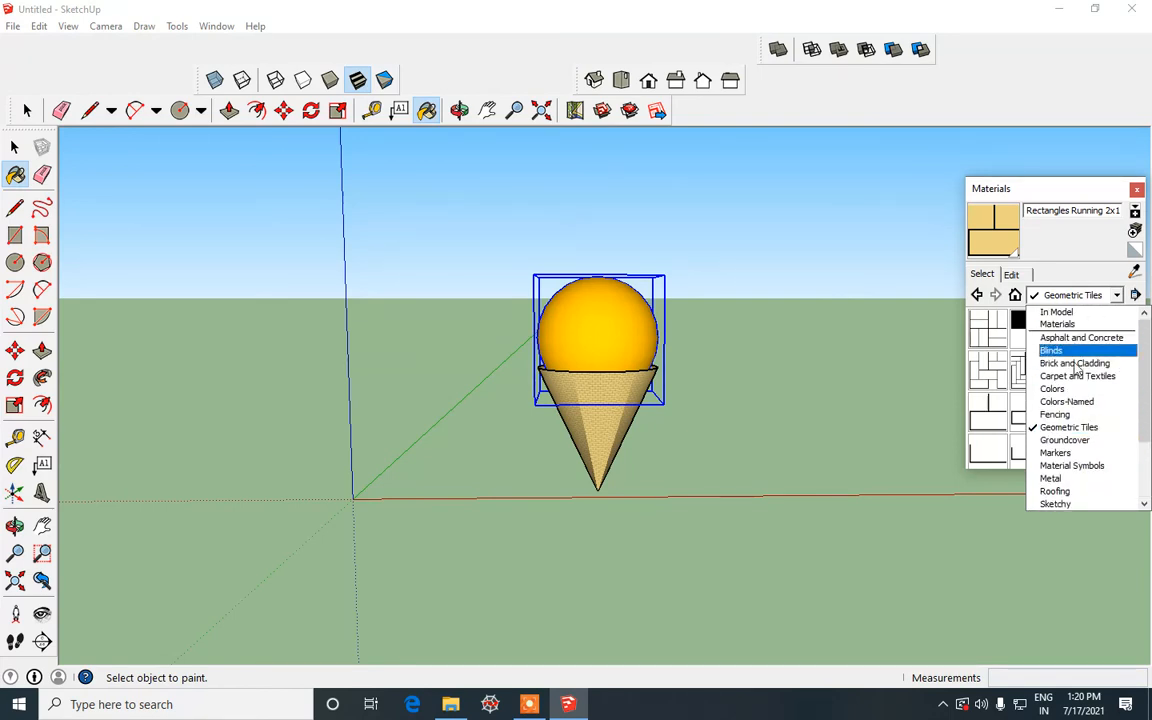
{"action": "left_click", "coordinate": [1051, 388]}
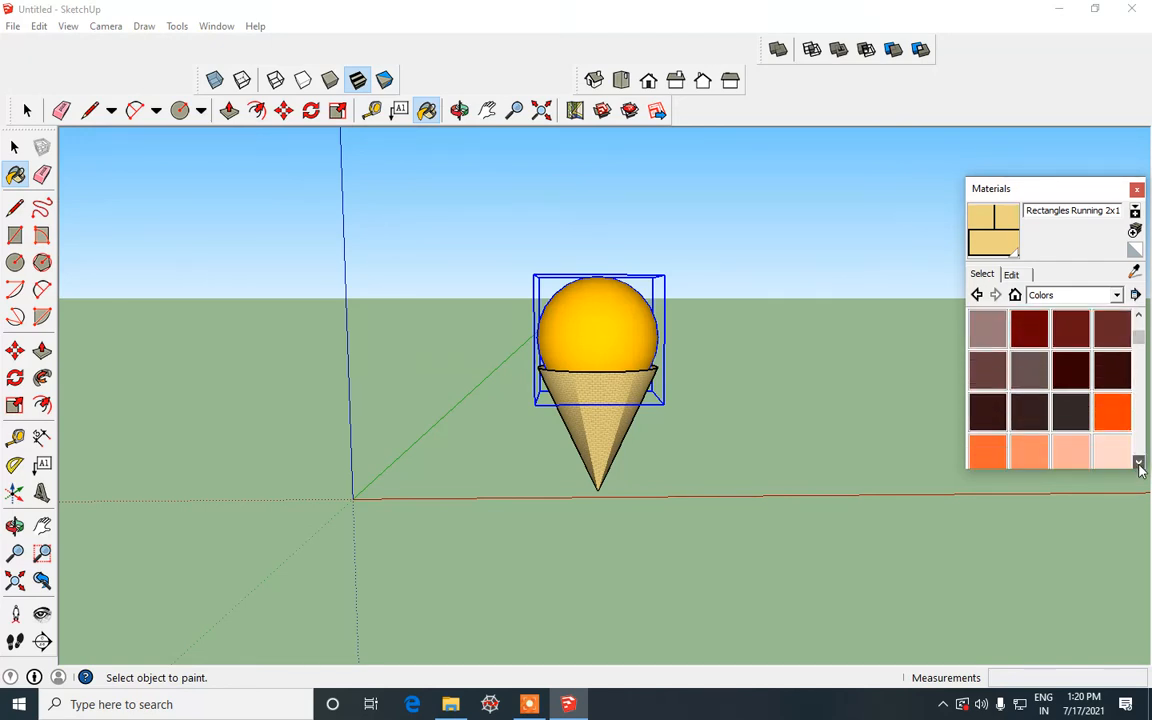
{"action": "scroll", "scroll_direction": "down", "scroll_amount": 3}
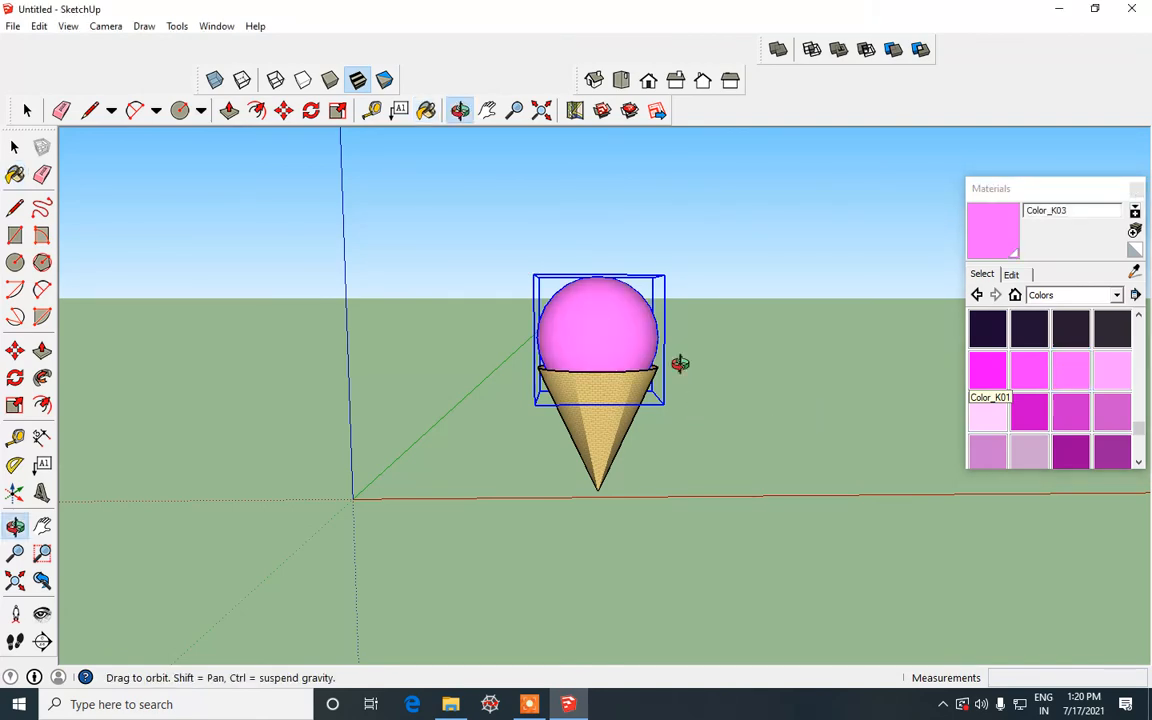
{"action": "left_click_drag", "start_coordinate": [680, 363], "coordinate": [694, 286]}
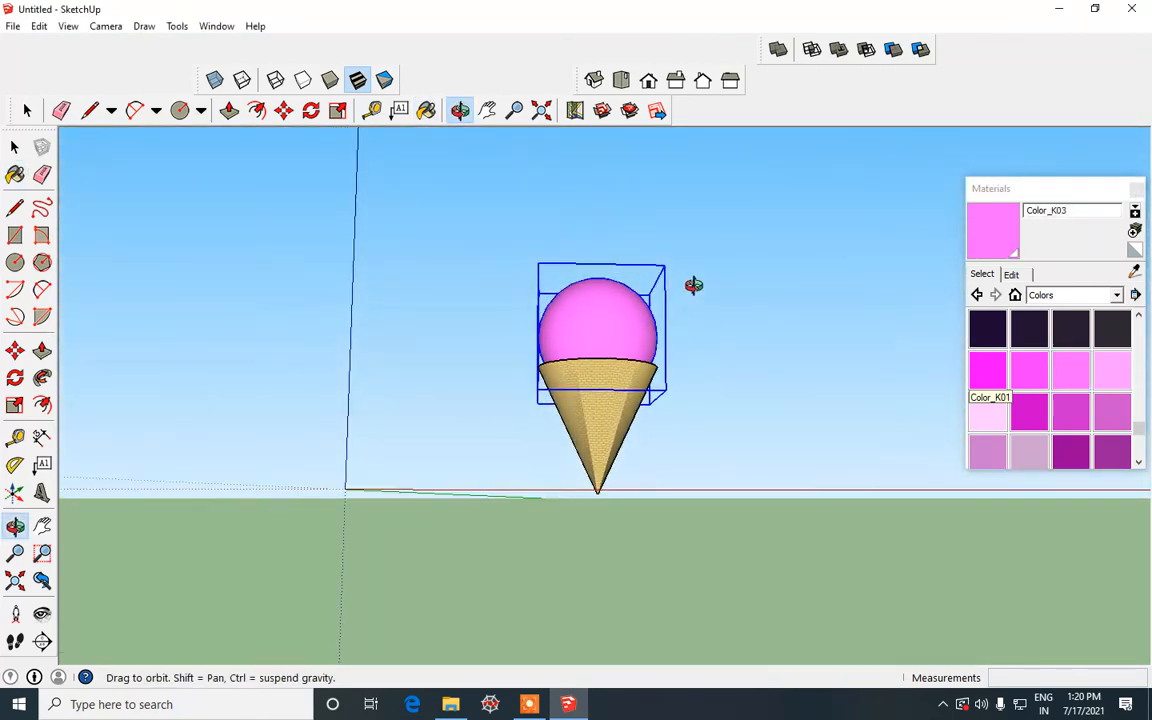
{"action": "left_click", "coordinate": [15, 174]}
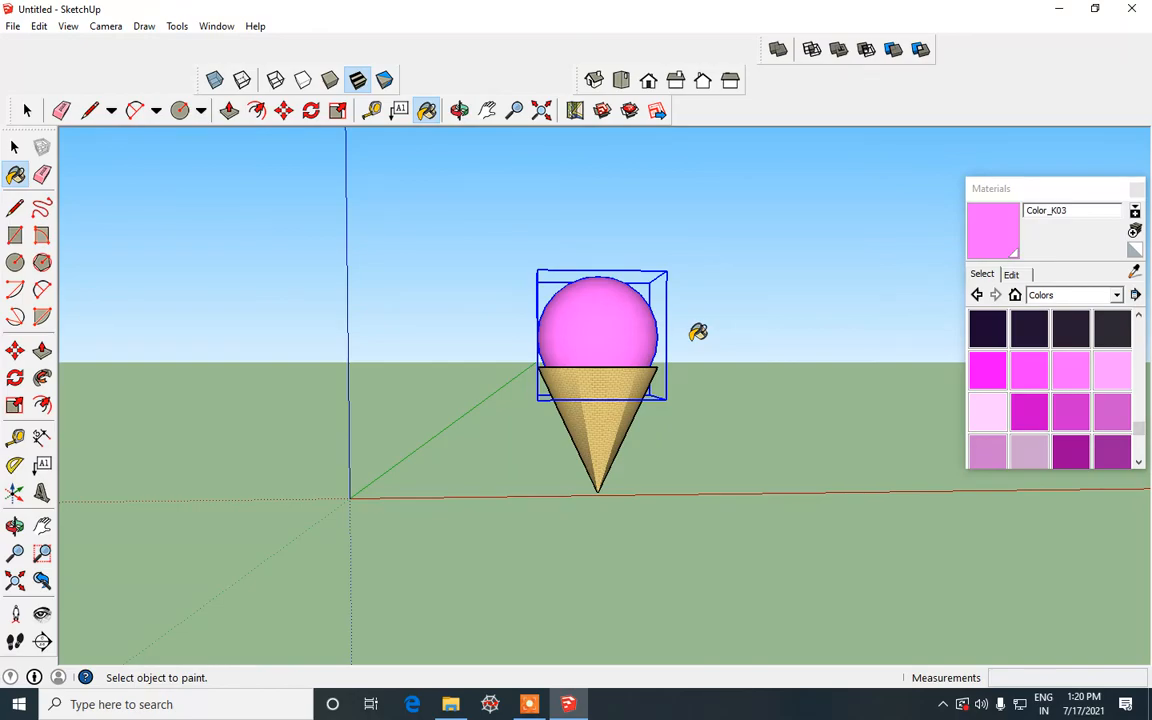